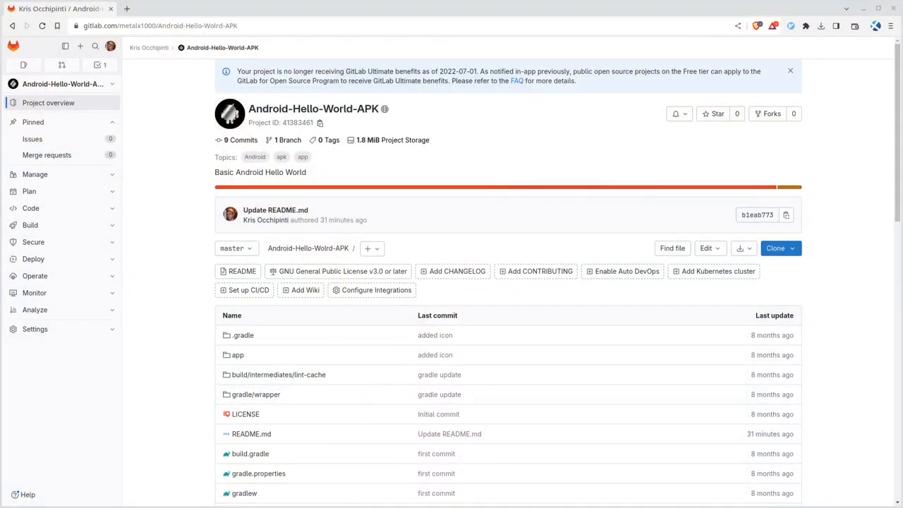
mouse_move(172, 127)
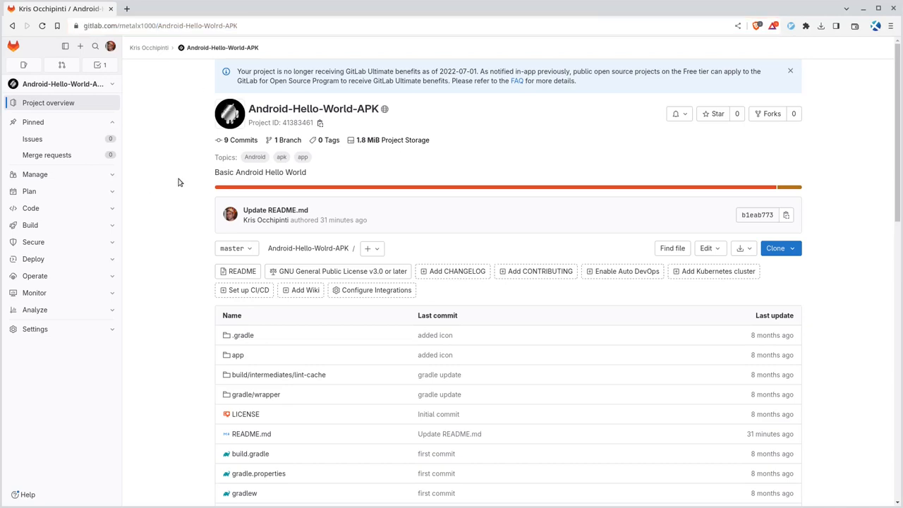
mouse_move(381, 183)
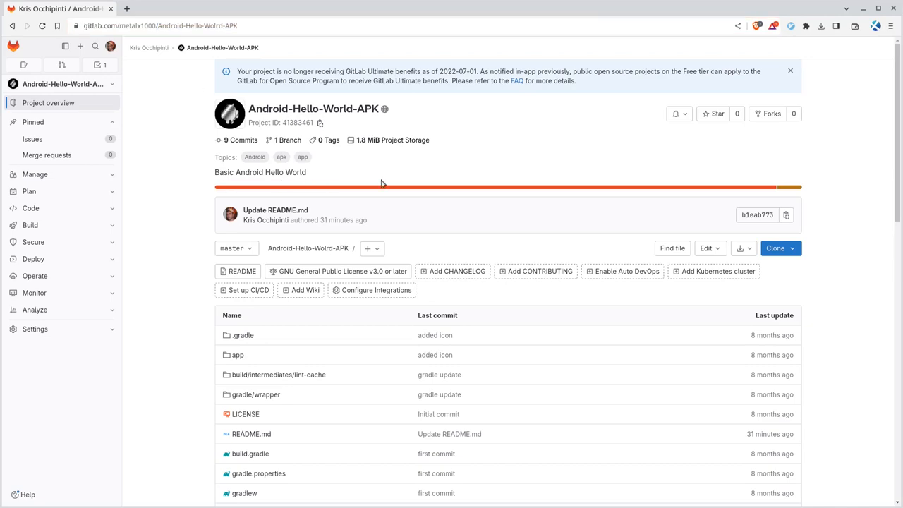
Scroll the project page down to the README's Android SDK command line tools setup section
scroll(down, 3)
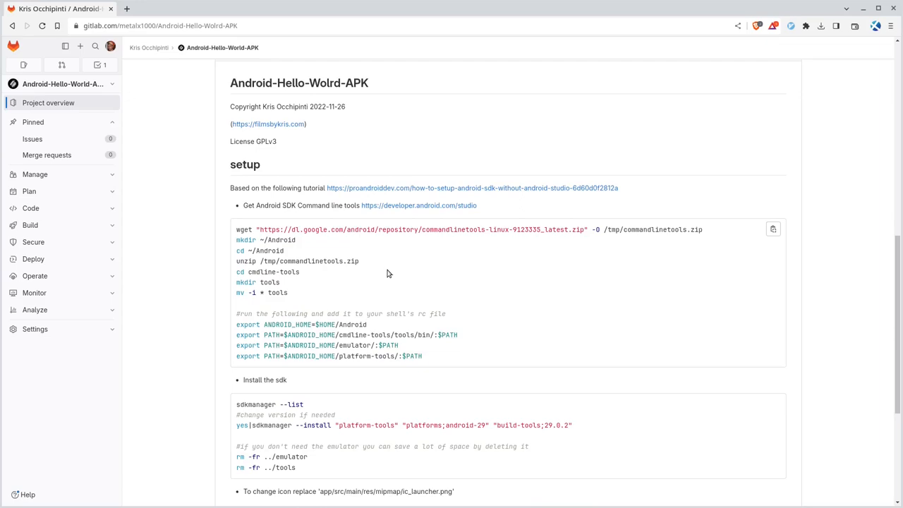
scroll(down, 3)
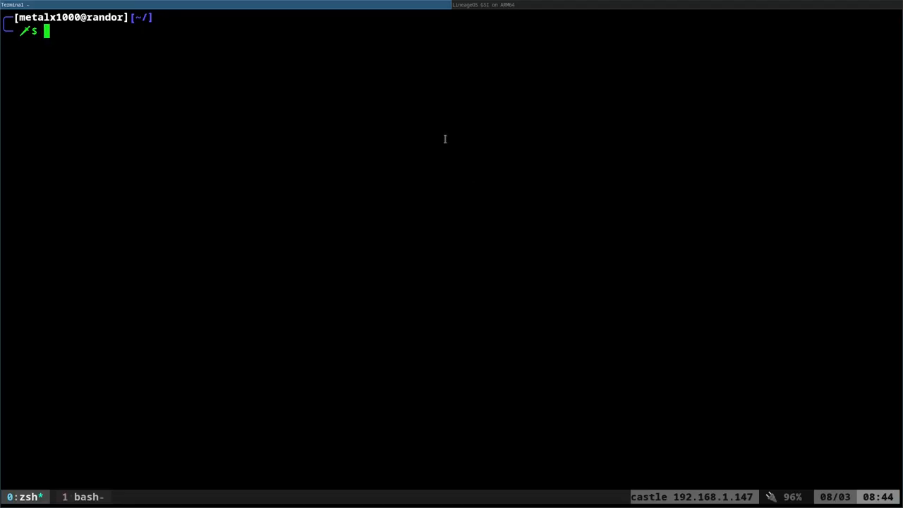
Run the rm command removing the existing Android folder from the home directory
text(rm tools -fr)
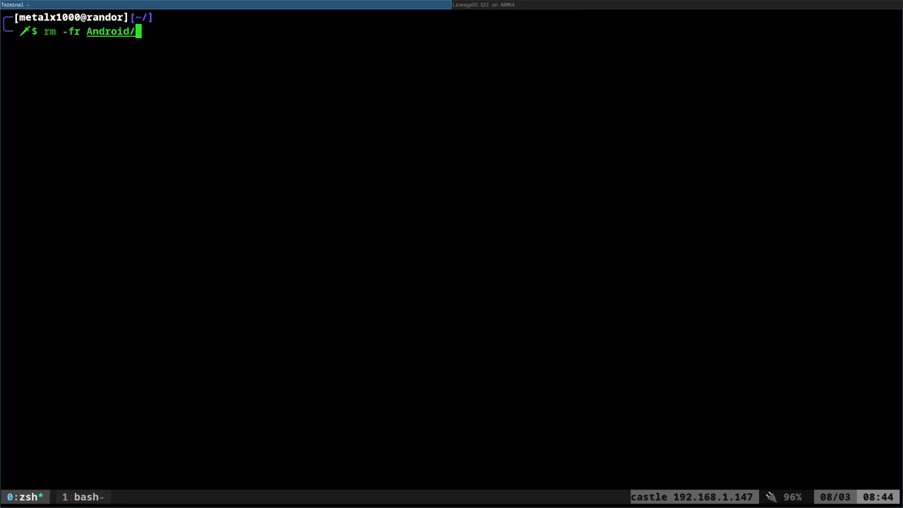
key(Return)
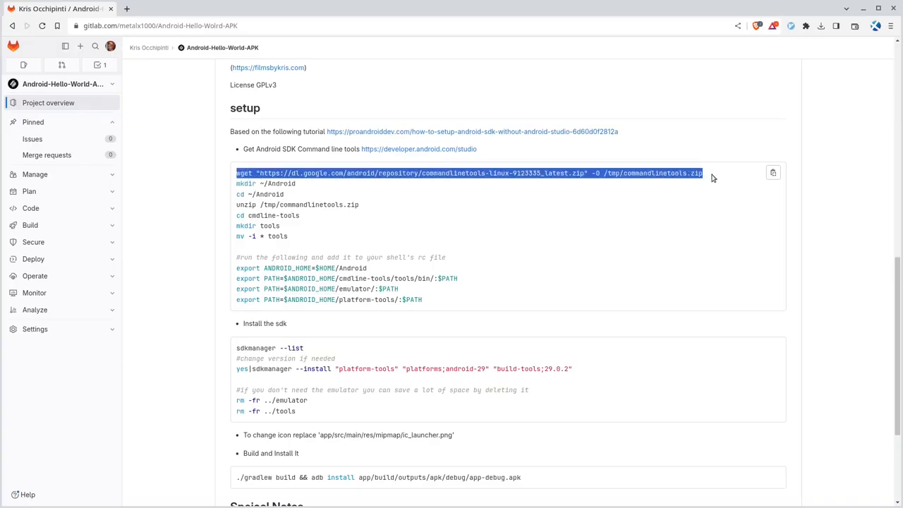
mouse_move(643, 189)
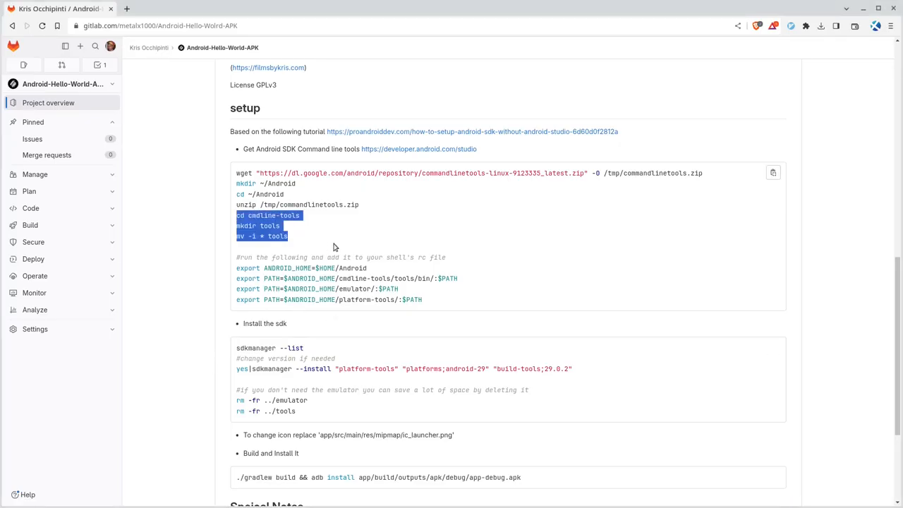
mouse_move(305, 276)
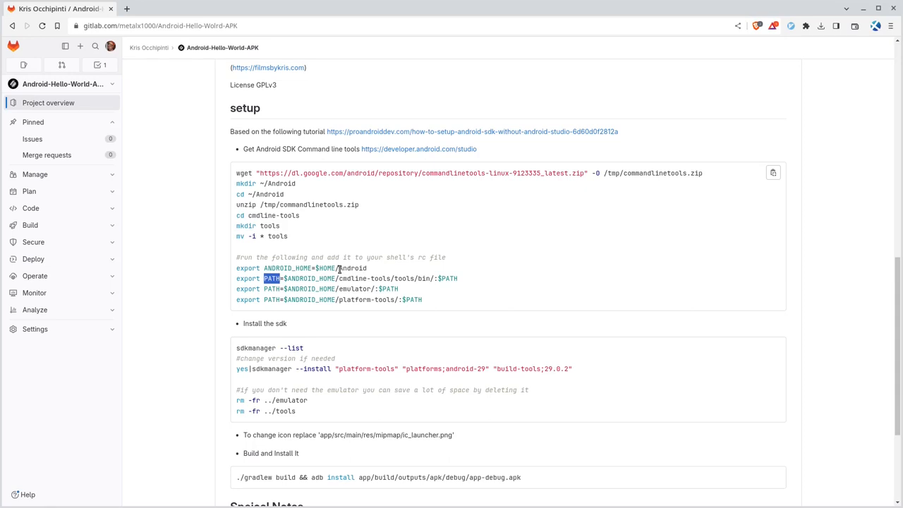
Point out the PATH variable and the emulator folder in the README's export lines
double_click(353, 268)
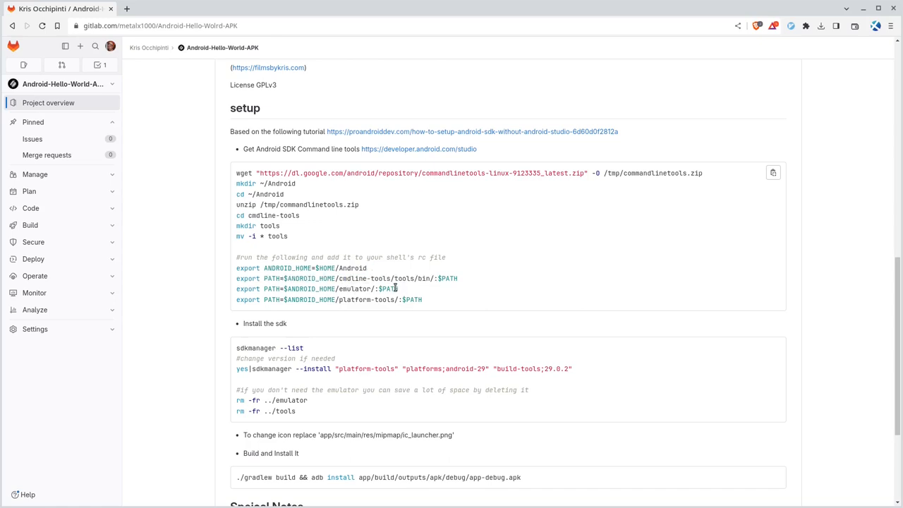
mouse_move(407, 292)
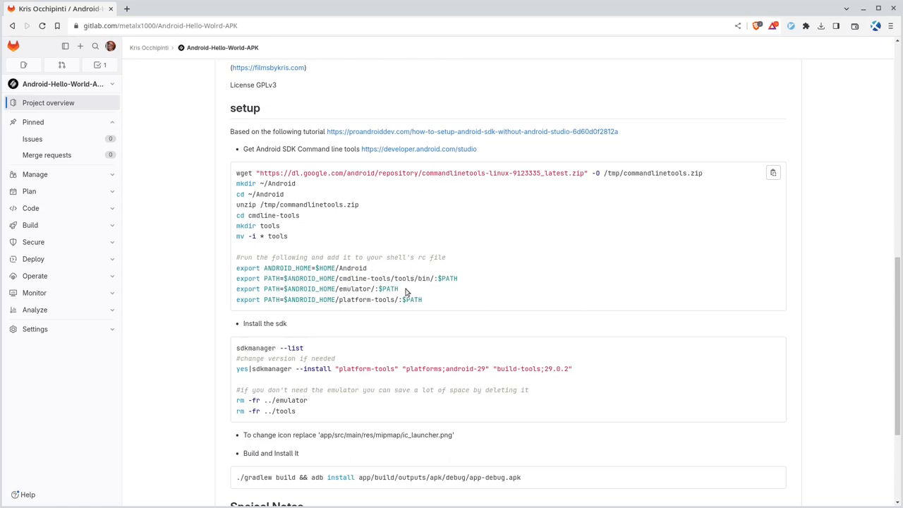
double_click(356, 287)
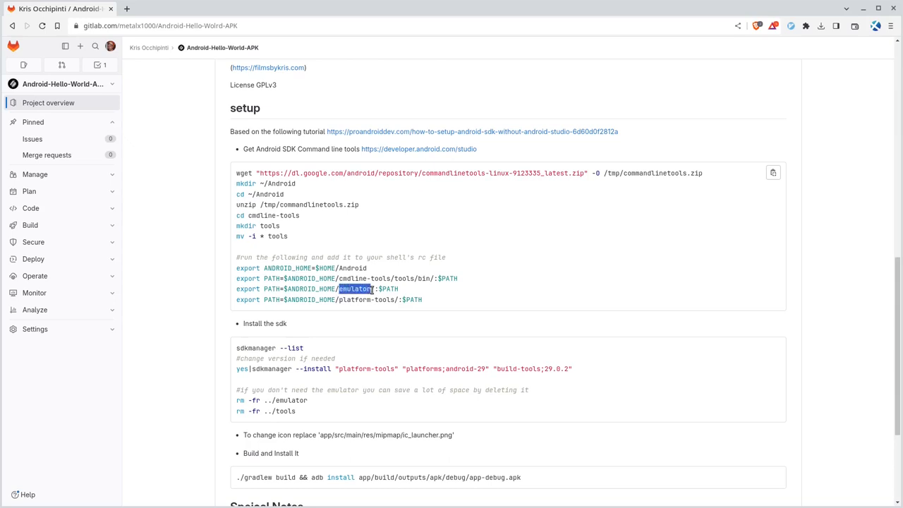
mouse_move(321, 275)
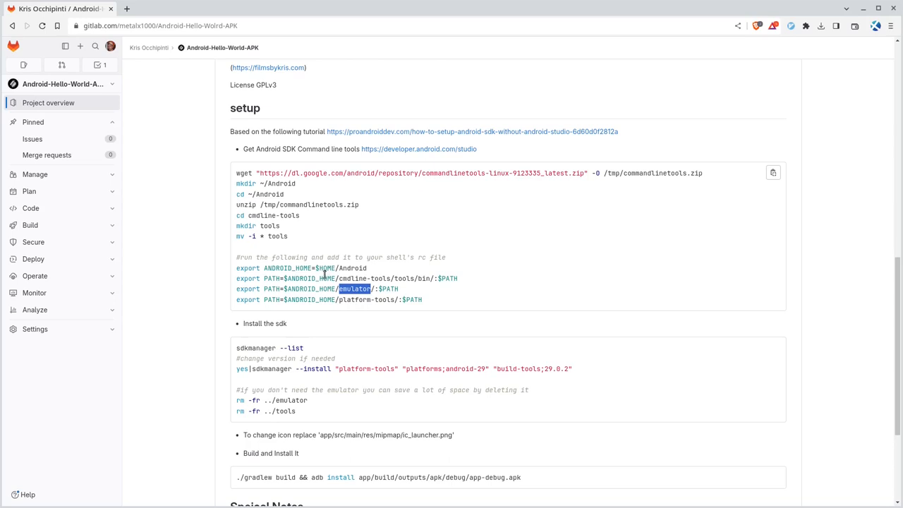
mouse_move(308, 279)
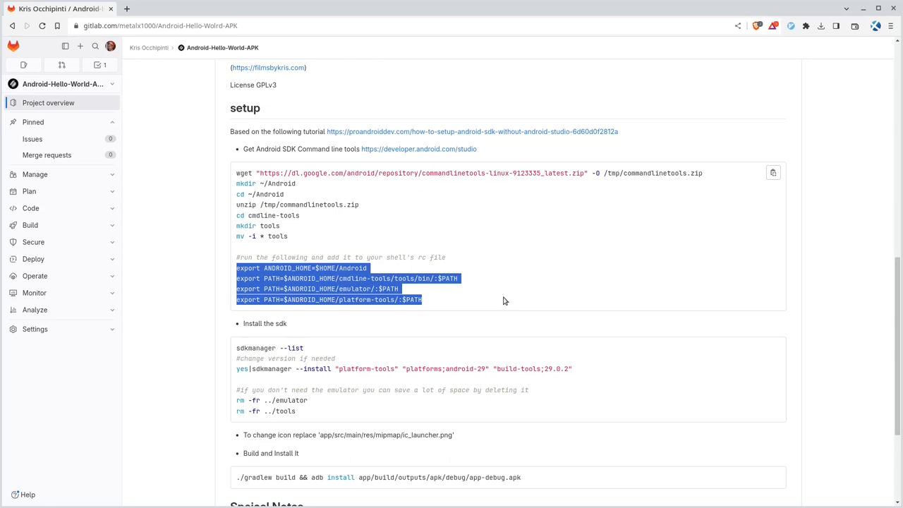
mouse_move(479, 294)
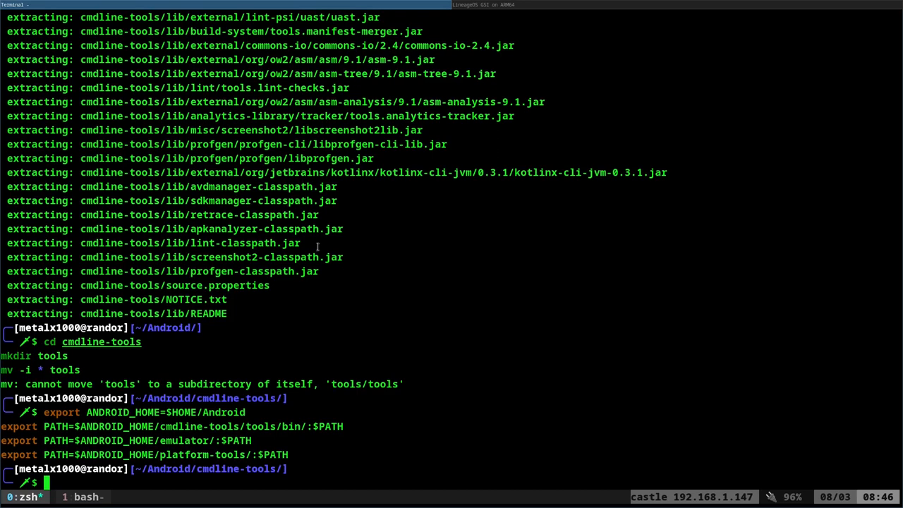
Point out the cmdline-tools folder and select the pasted export lines in the terminal
double_click(120, 271)
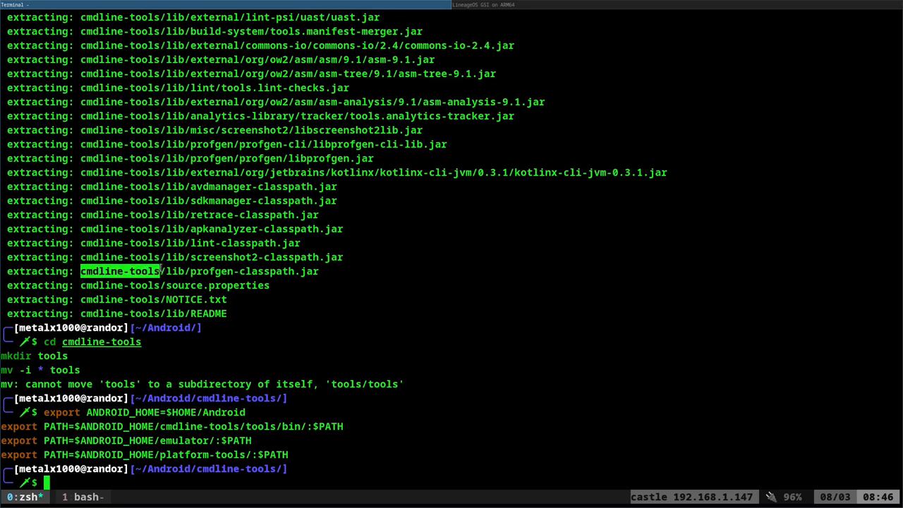
drag(43, 412, 251, 440)
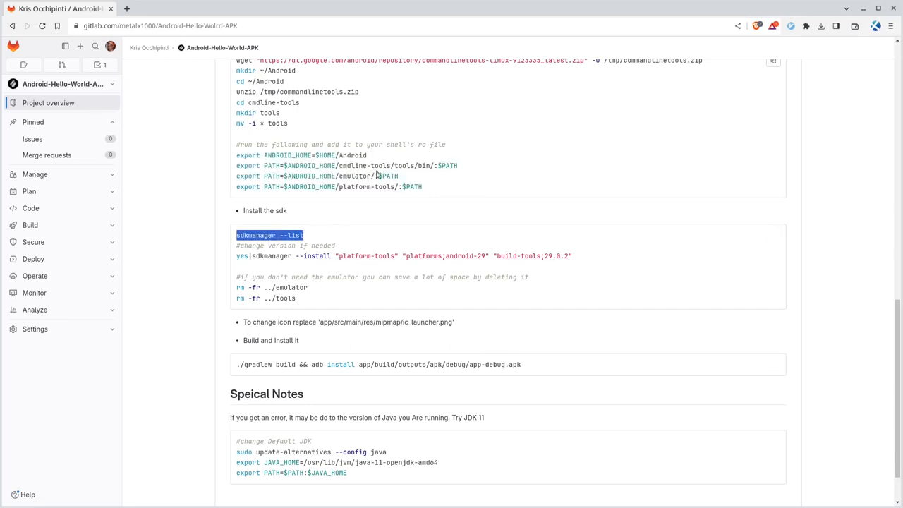
mouse_move(262, 220)
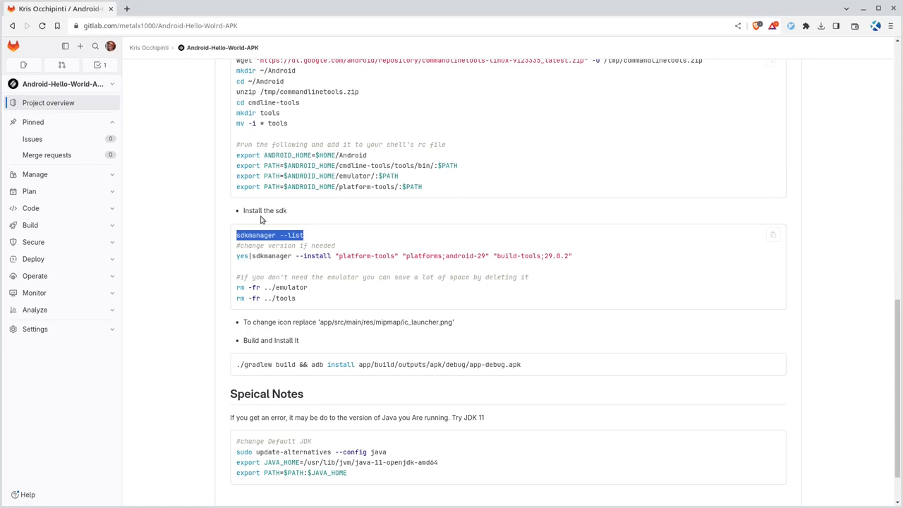
mouse_move(294, 174)
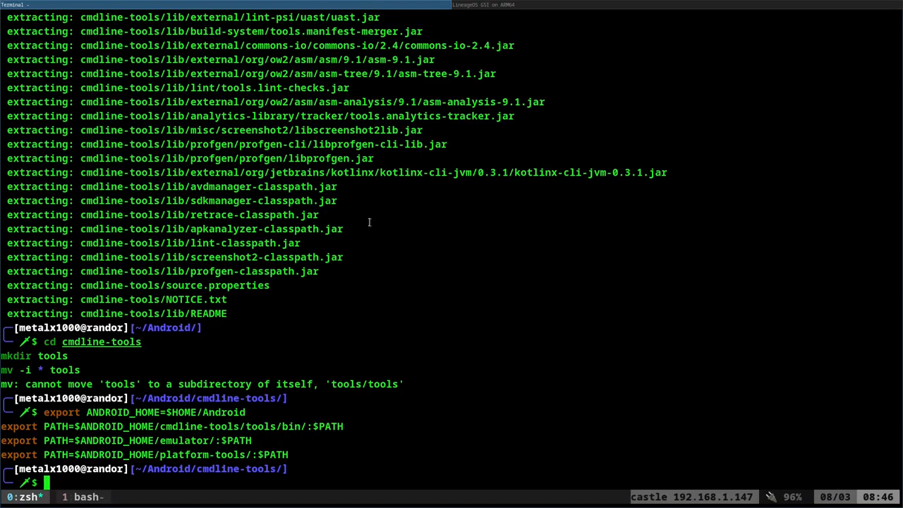
Run the sdkmanager --list command to show the available SDK packages
key(Return)
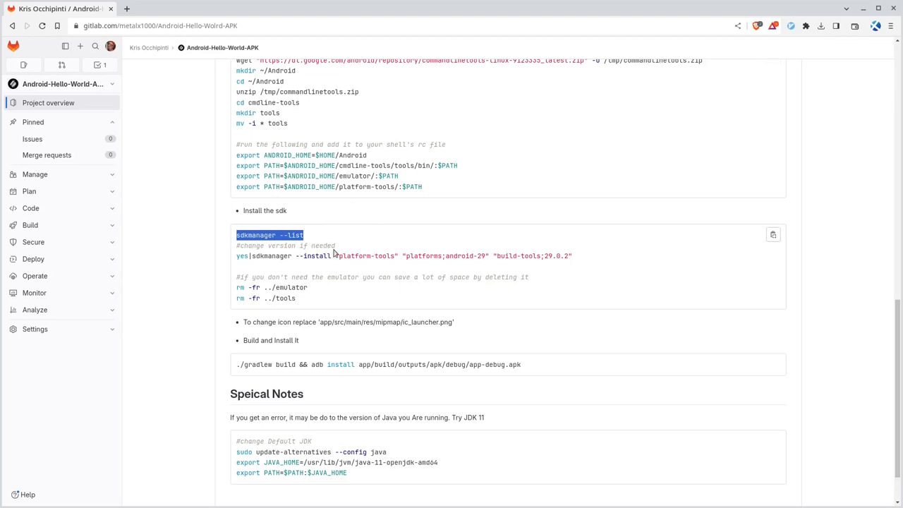
mouse_move(244, 255)
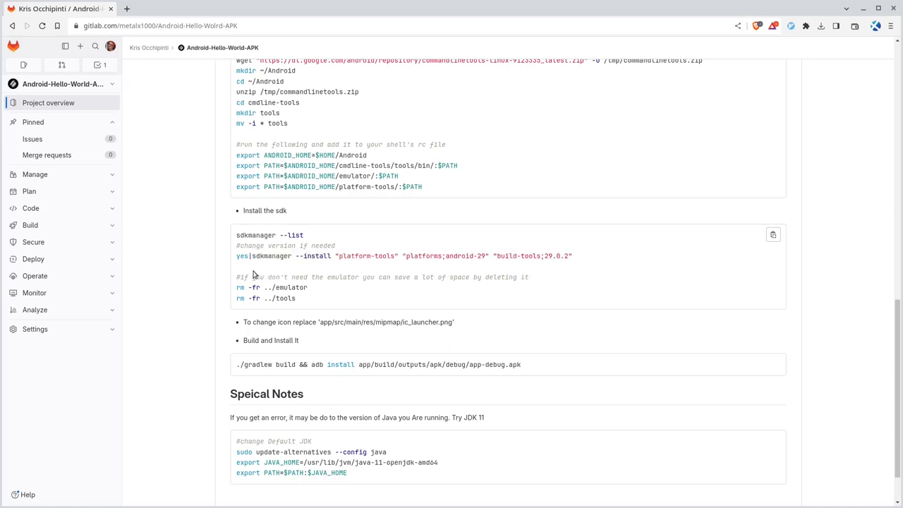
Enter yes|sdkmanager --install for platform-tools, platforms;android-29 and build-tools;29.0.2
triple_click(402, 256)
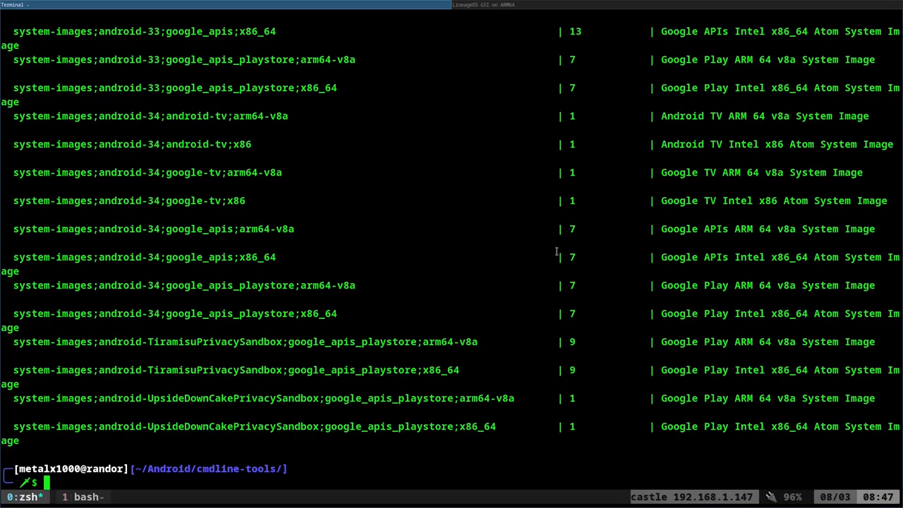
text(yes|sdkmanager --install "platform-tools" "platforms;android-29" "build-tools;29.0.2")
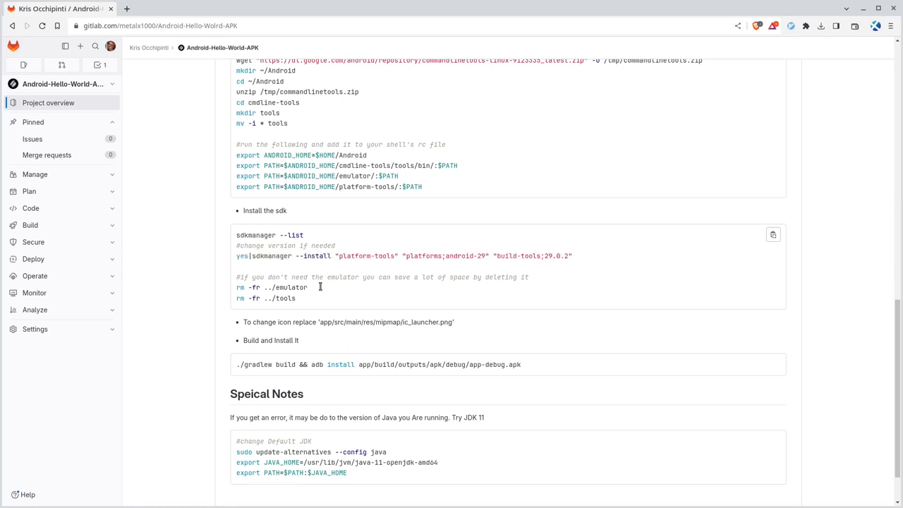
scroll(down, 3)
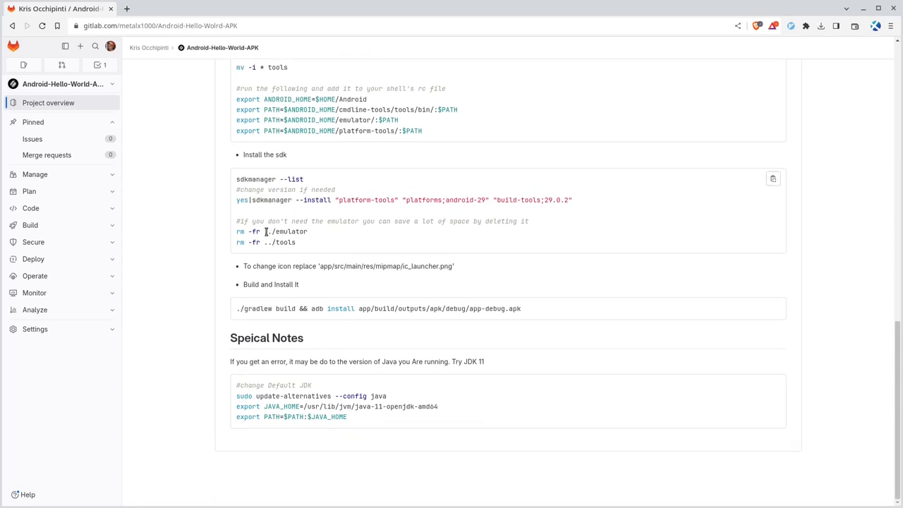
double_click(288, 232)
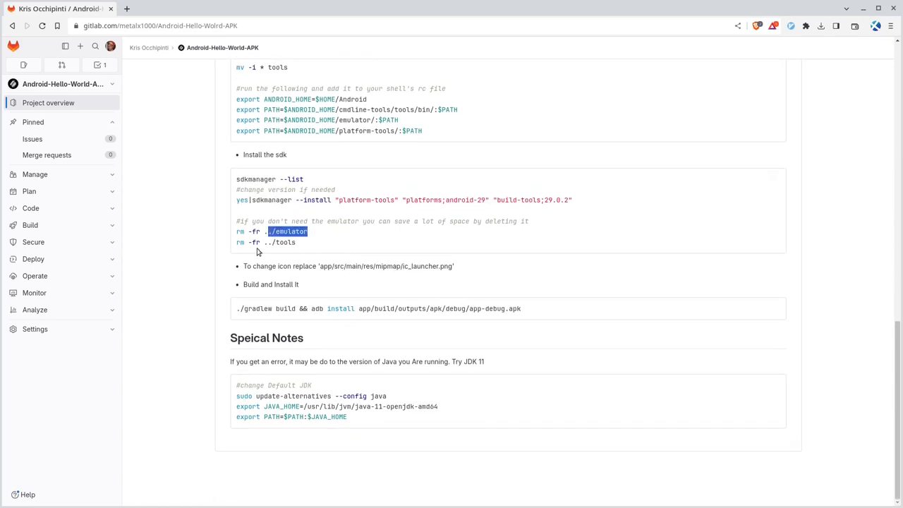
double_click(279, 243)
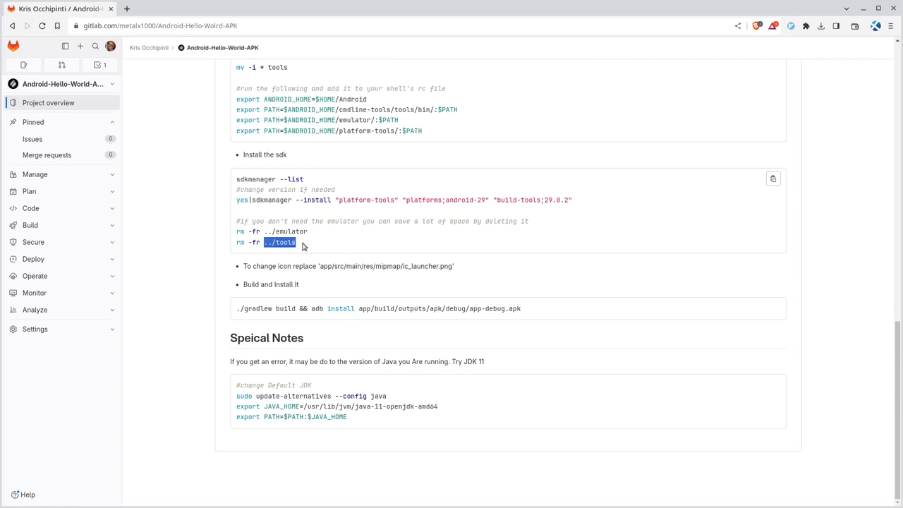
scroll(up, 3)
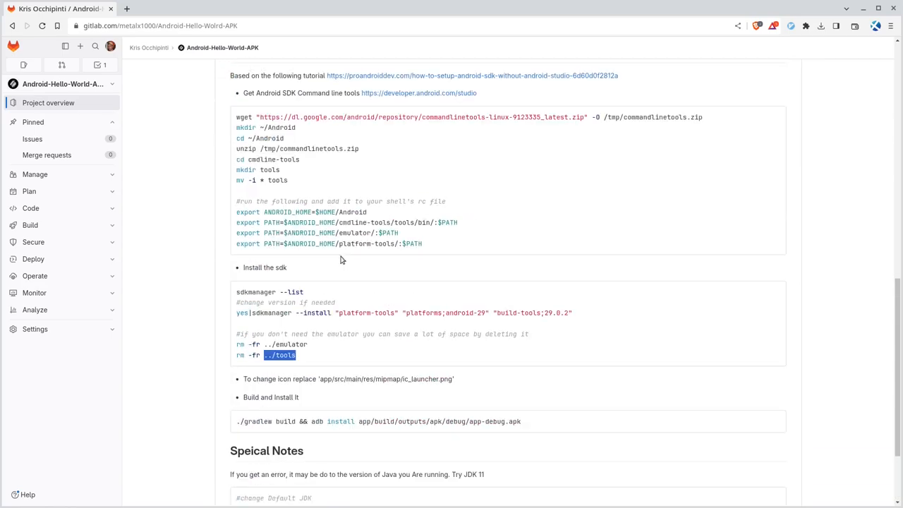
scroll(down, 3)
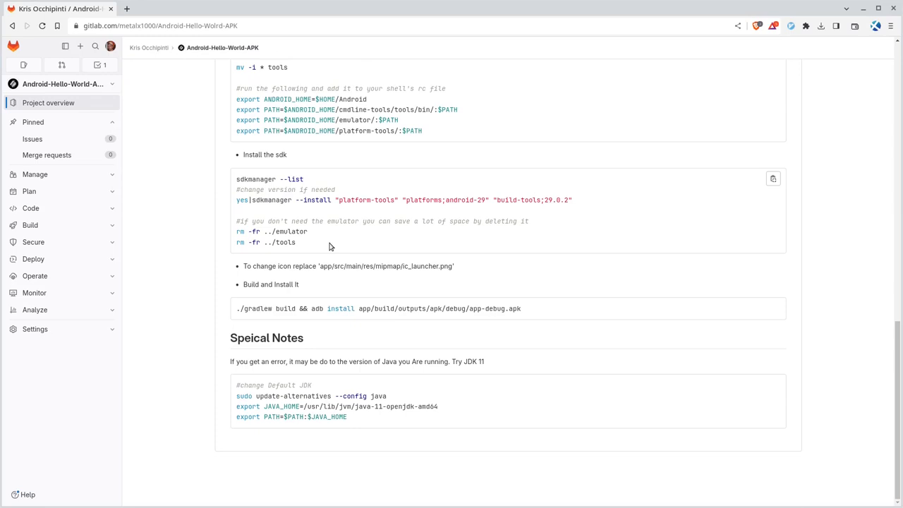
mouse_move(352, 235)
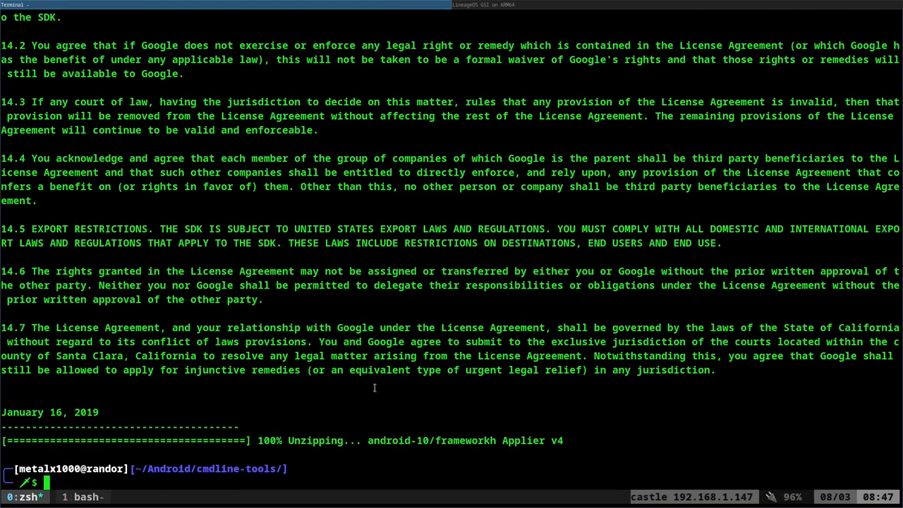
Move up into the Android SDK folder, check its disk usage, delete the emulator folder and recheck
text(cd ../)
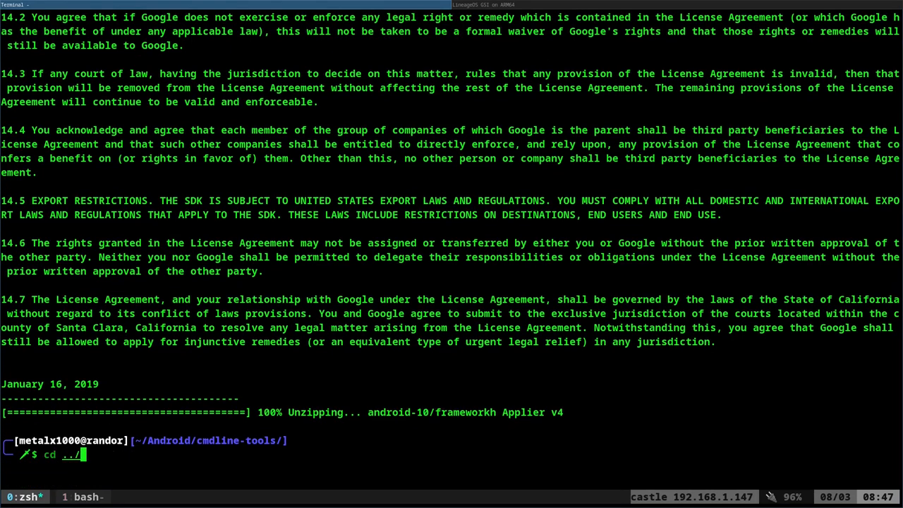
key(Return)
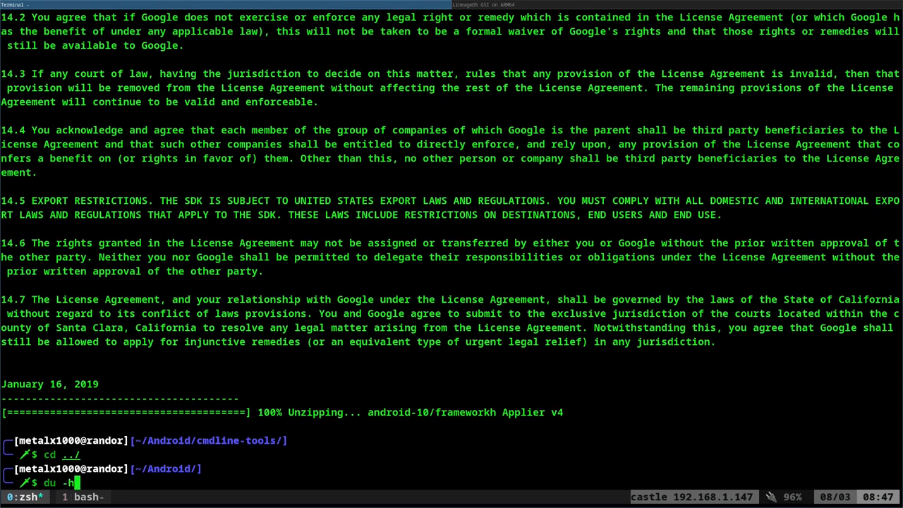
key(Return)
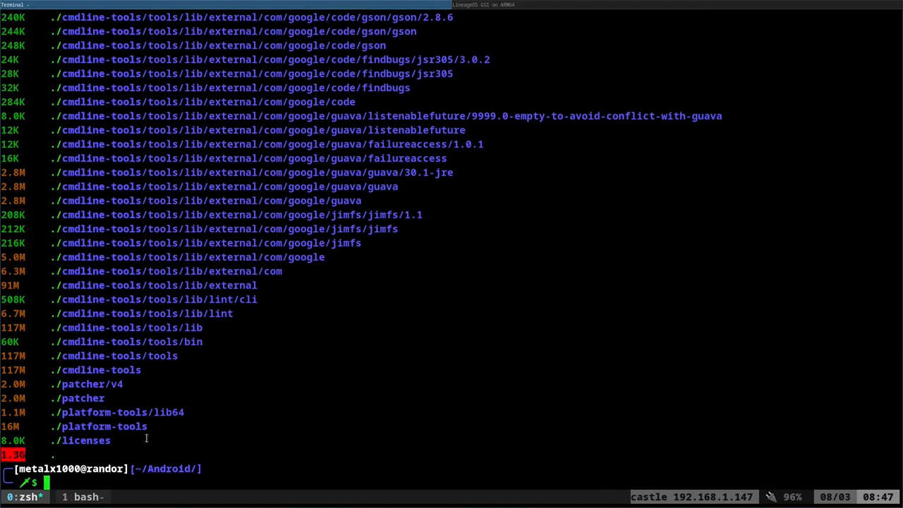
mouse_move(267, 429)
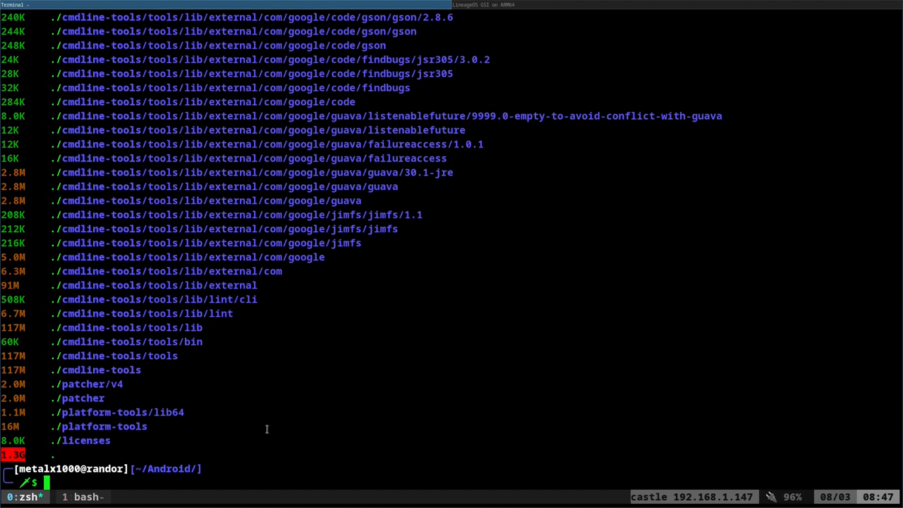
text(rm -fr Android)
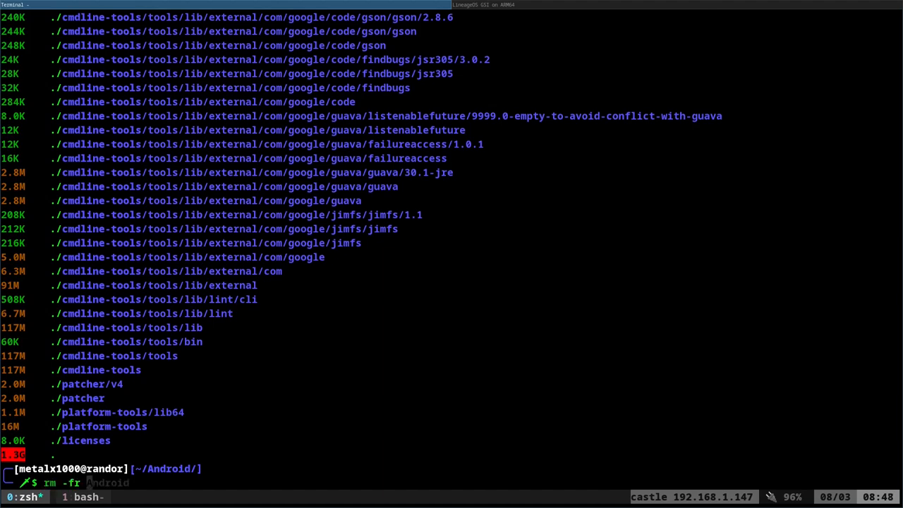
key(Return)
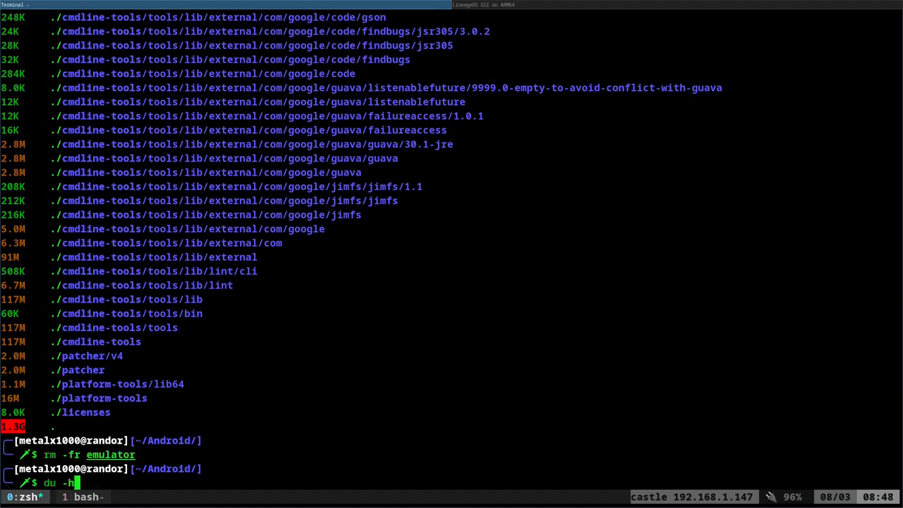
key(Return)
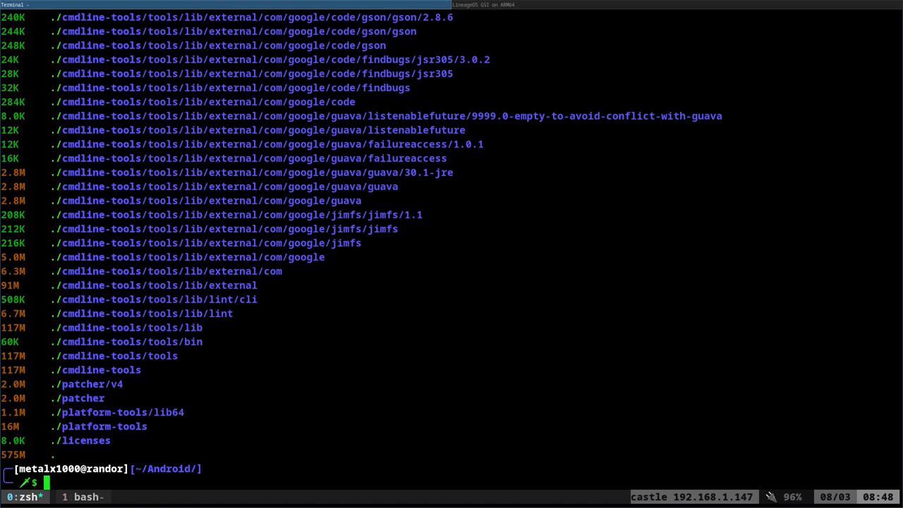
Delete the tools folder and recheck the SDK folder size, now 402M
text(rm -fr tools/)
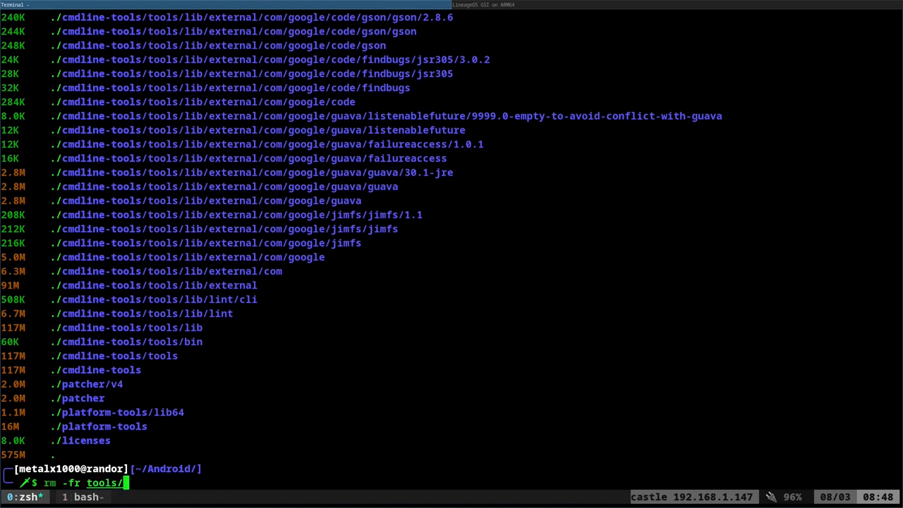
key(BackSpace)
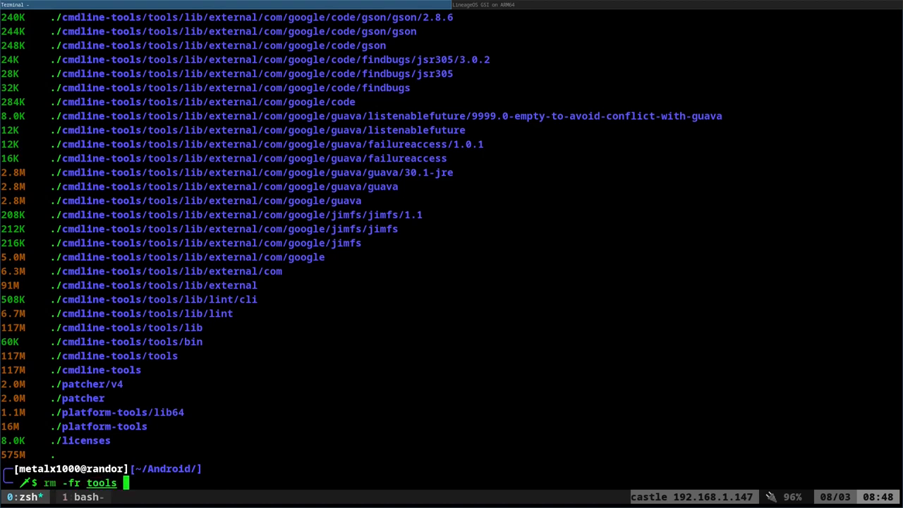
key(Return)
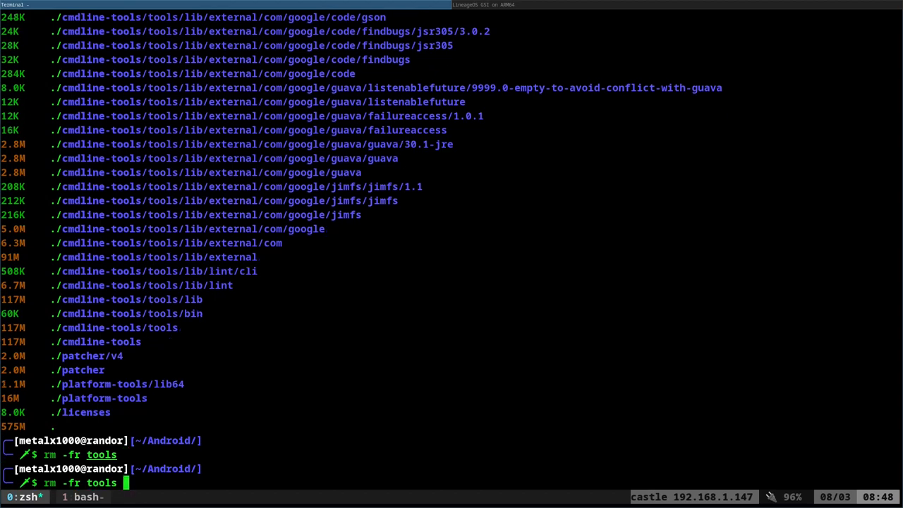
key(Return)
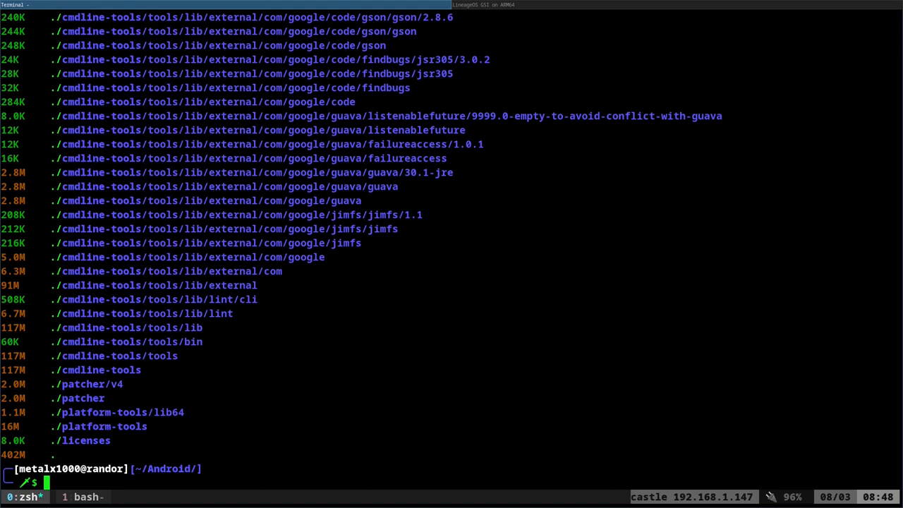
mouse_move(364, 389)
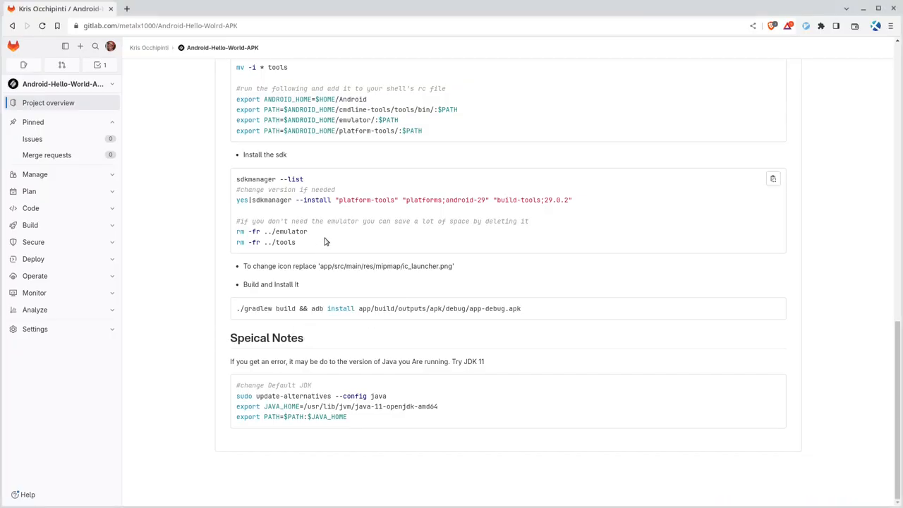
Choose the zip source code download, Android-Hello-World-APK-master.zip, from the repository's Download menu
scroll(up, 3)
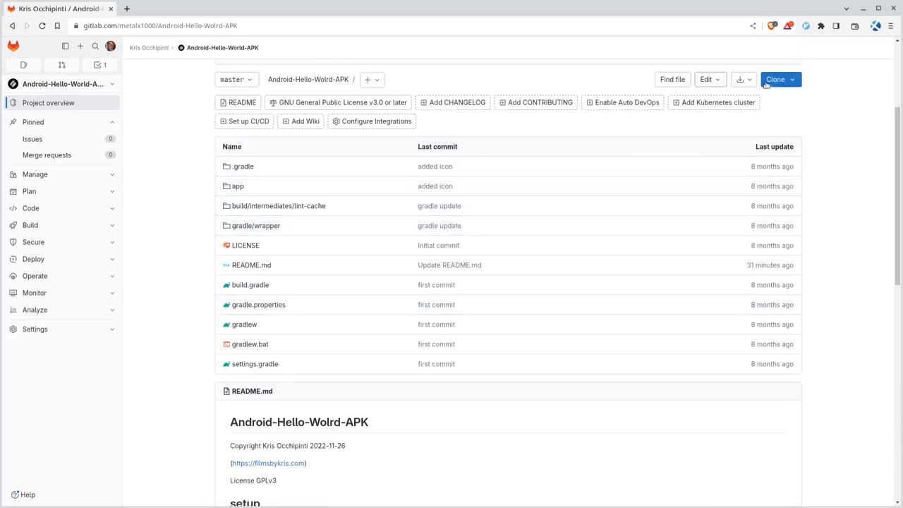
click(739, 79)
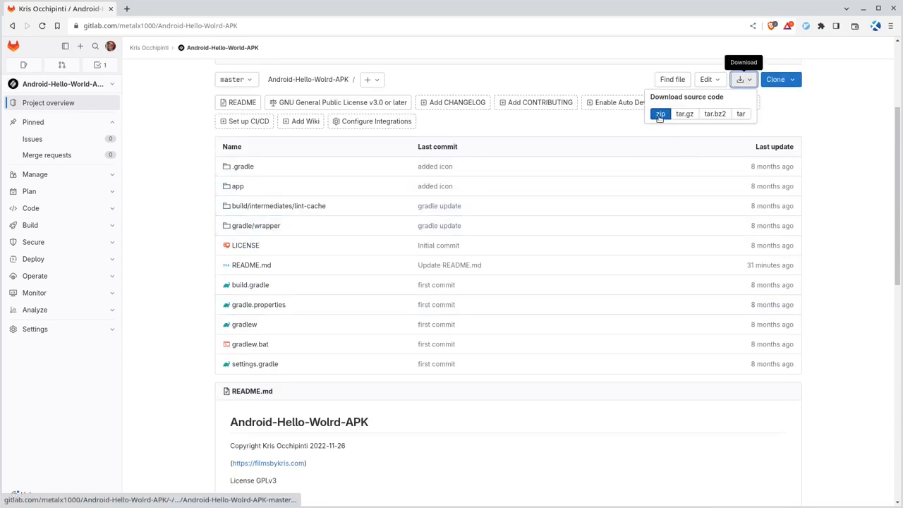
click(660, 113)
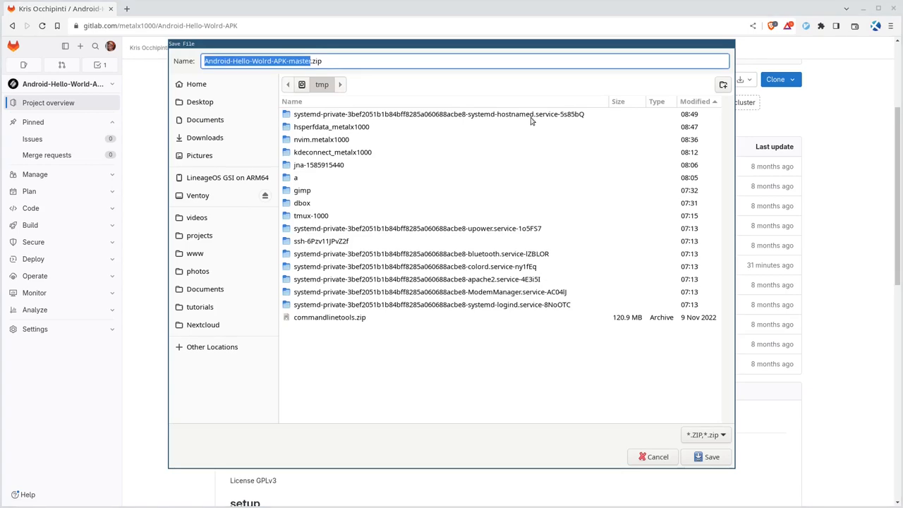
mouse_move(458, 109)
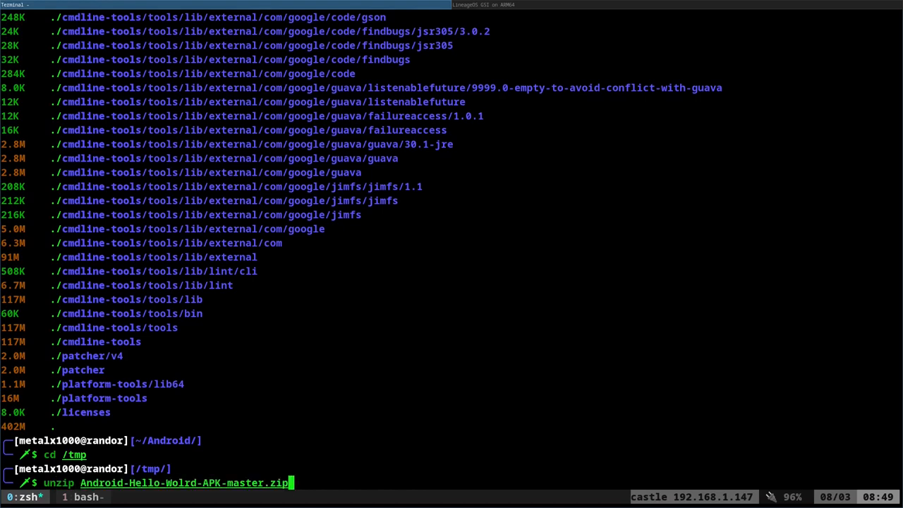
Unzip the downloaded master archive in /tmp and scroll through the extracted files
key(Return)
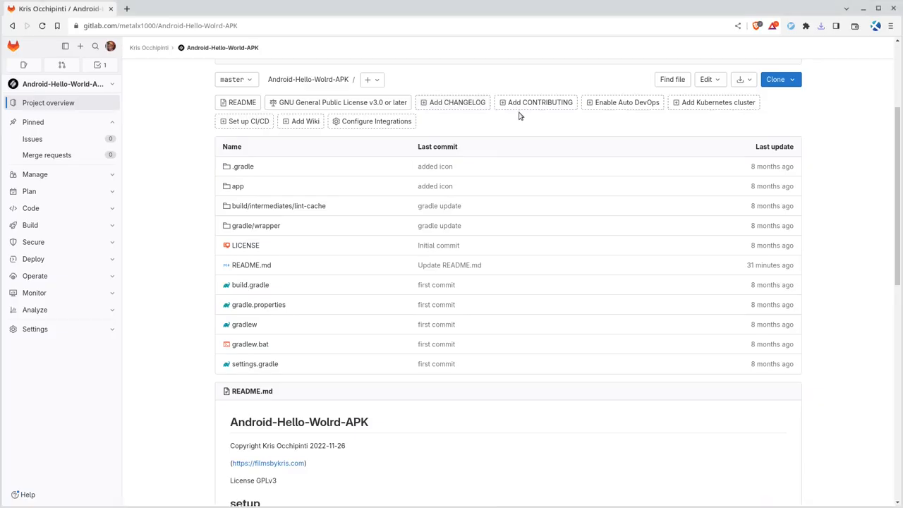
scroll(down, 3)
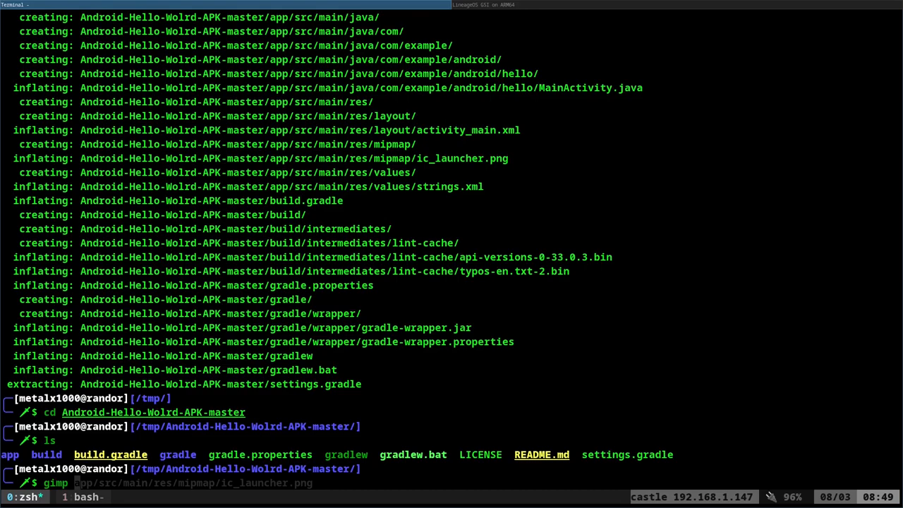
Launch gimp on app/src/main/res/mipmap/ic_launcher.png to view the launcher icon
key(Return)
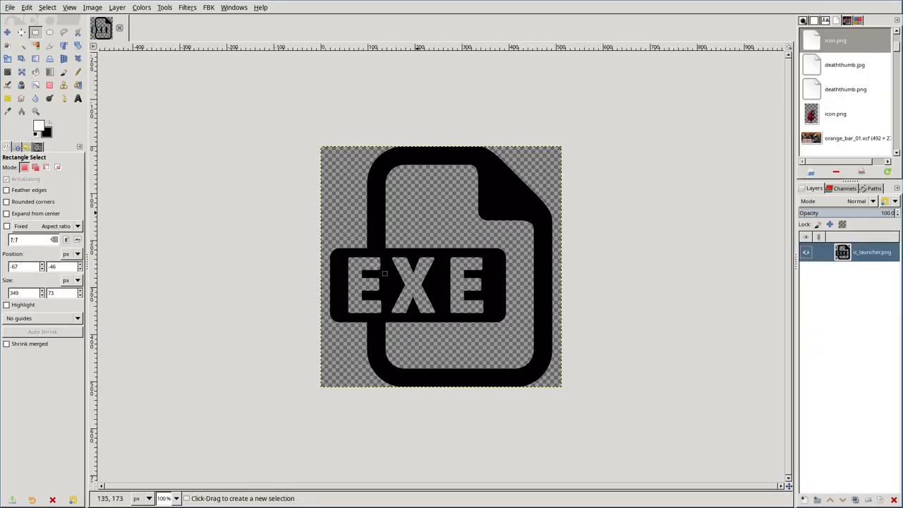
mouse_move(568, 302)
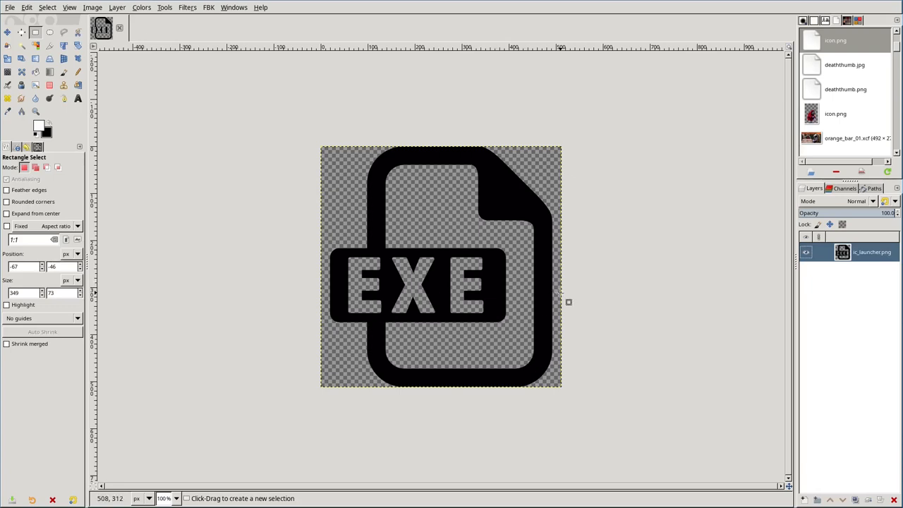
mouse_move(473, 255)
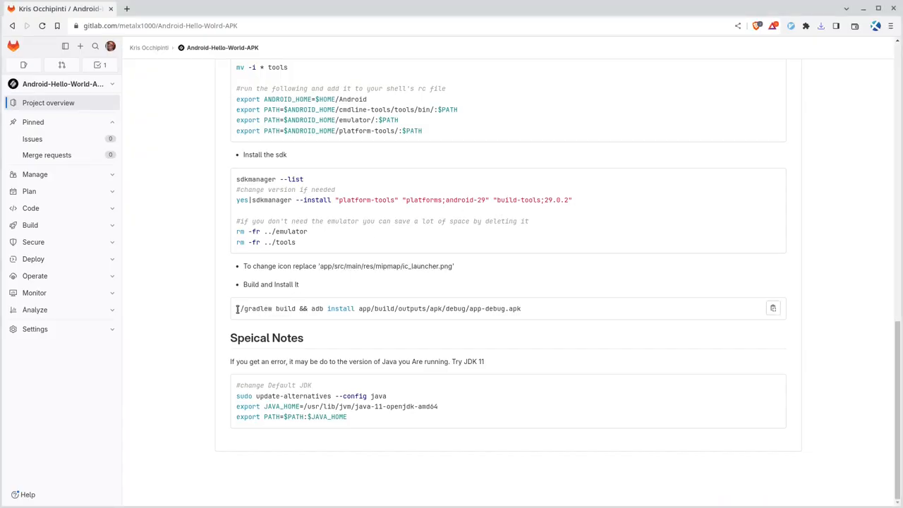
Select the ./gradlew build && adb install command text in the GitLab README
double_click(267, 307)
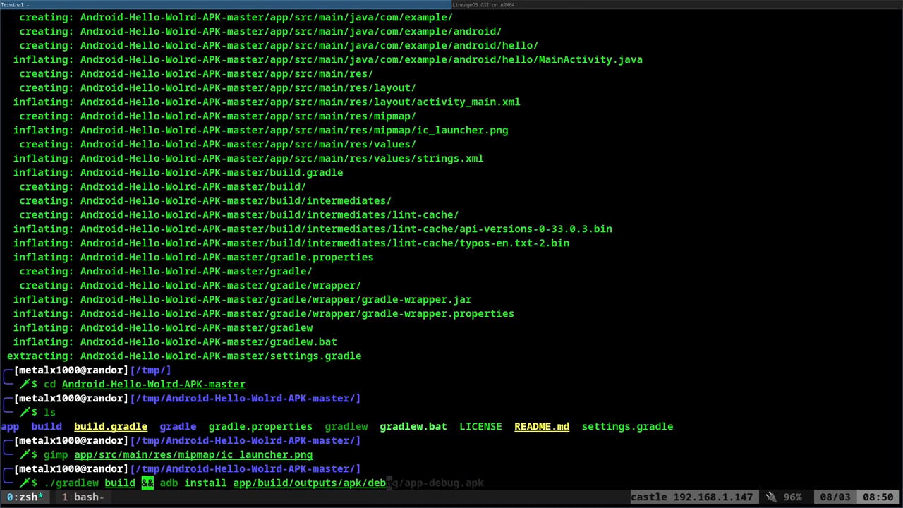
Run ./gradlew build && adb install on app-release-unsigned.apk, then install app-debug.apk after the certificate failure
text(release/app-release-unsigned.apk)
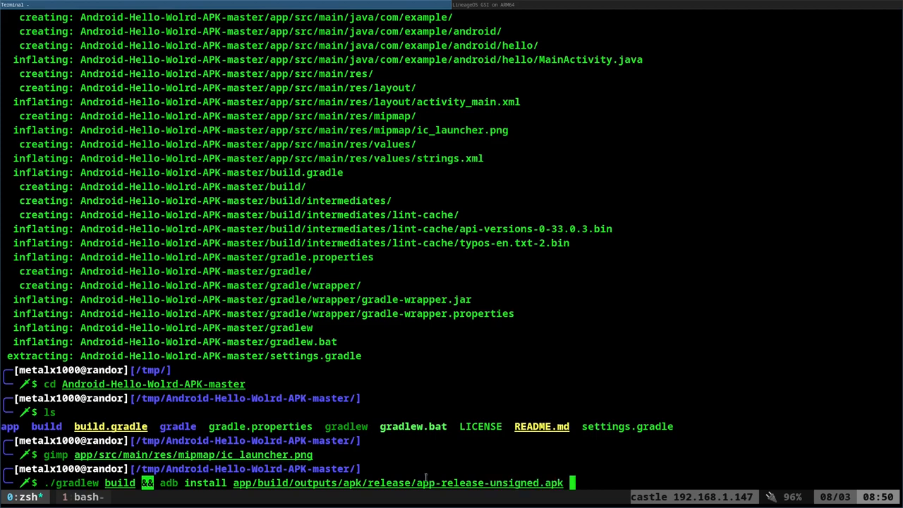
key(Return)
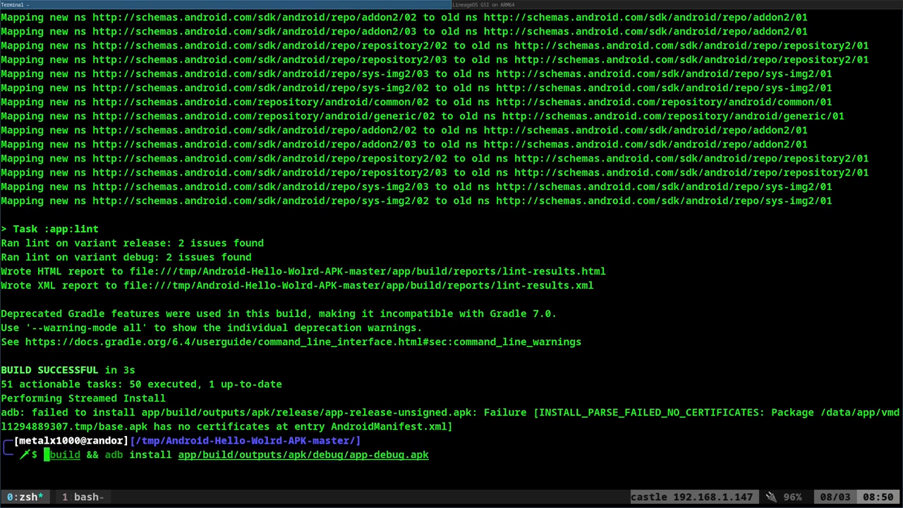
key(Return)
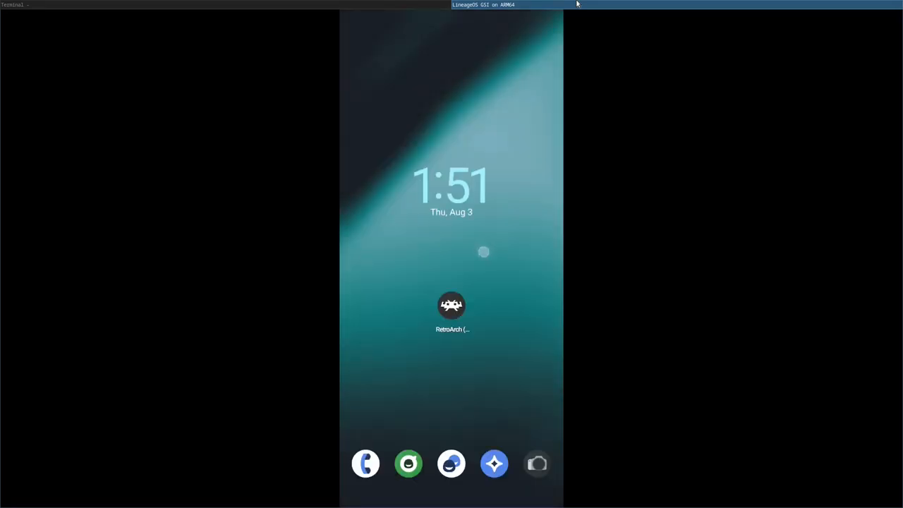
Swipe up to the app drawer and launch the Hello World app on the mirrored phone
scroll(up, 3)
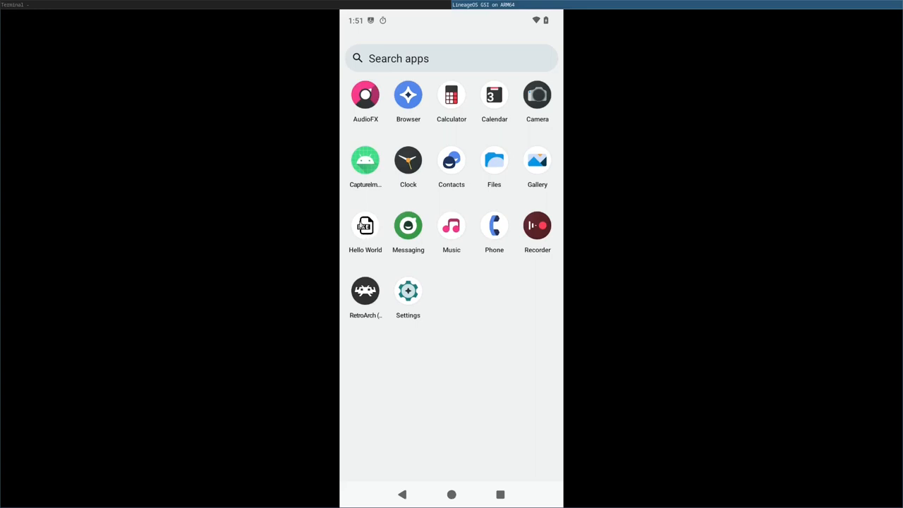
click(364, 226)
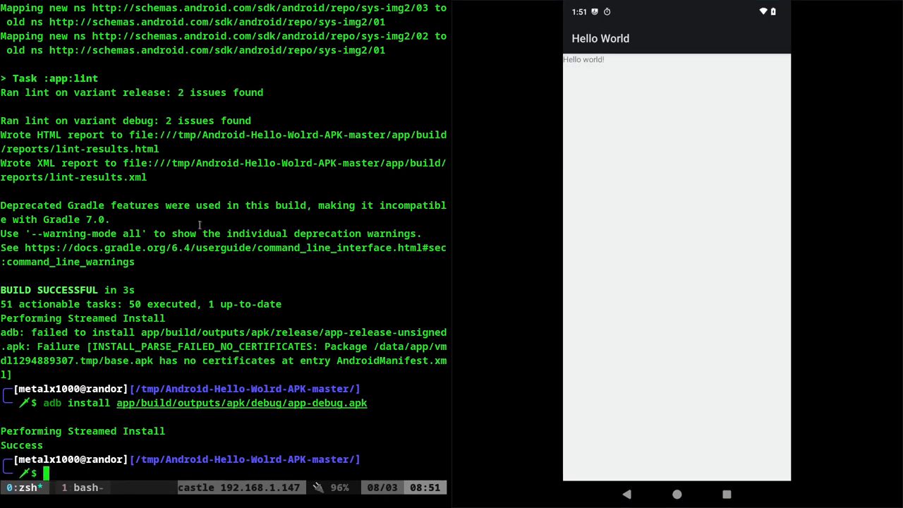
Edit app_name in strings.xml via vim, rebuild and reinstall the APK, and launch My App on the phone
text(vim app/src/main/res/values/strings.xml)
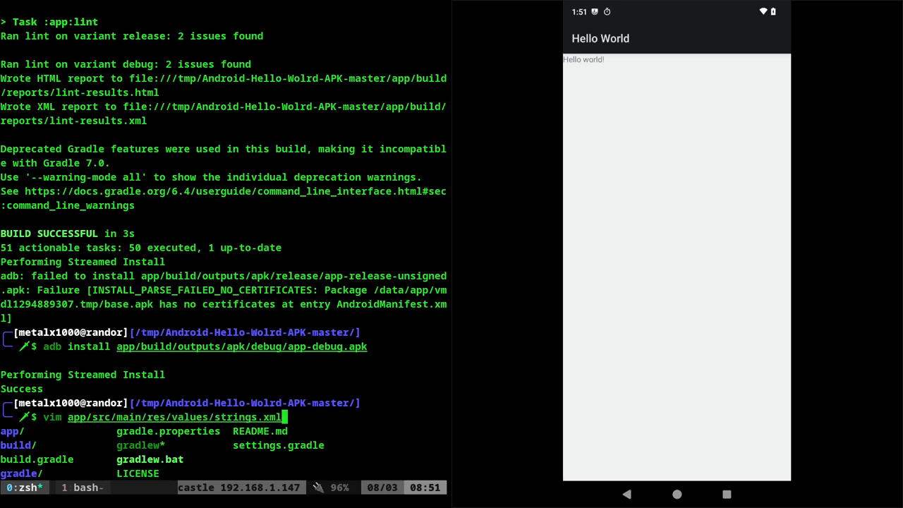
key(Return)
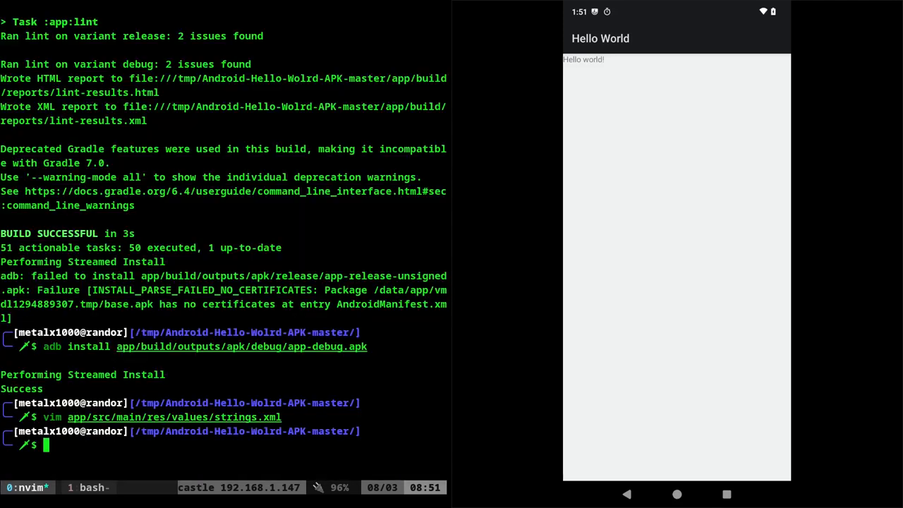
text(./gradlew build && adb install app/build/outputs/apk/release/app-release-unsigned.apk)
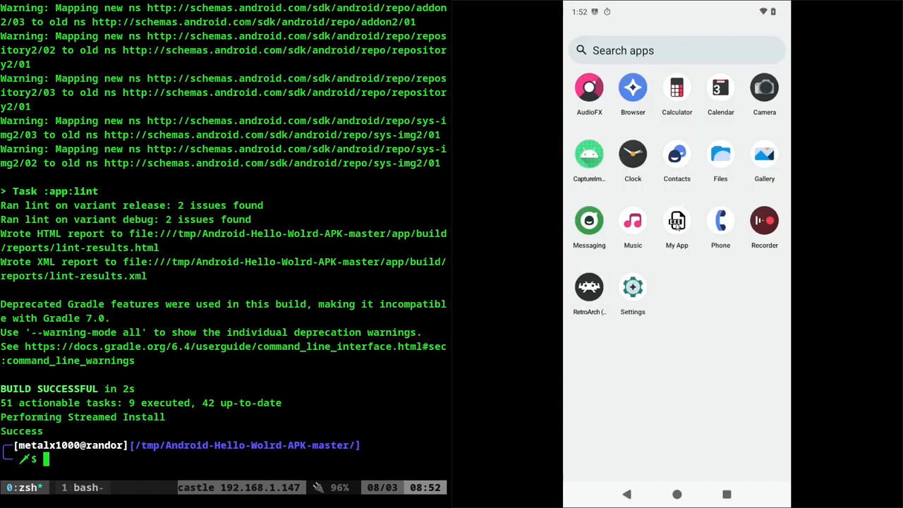
click(677, 220)
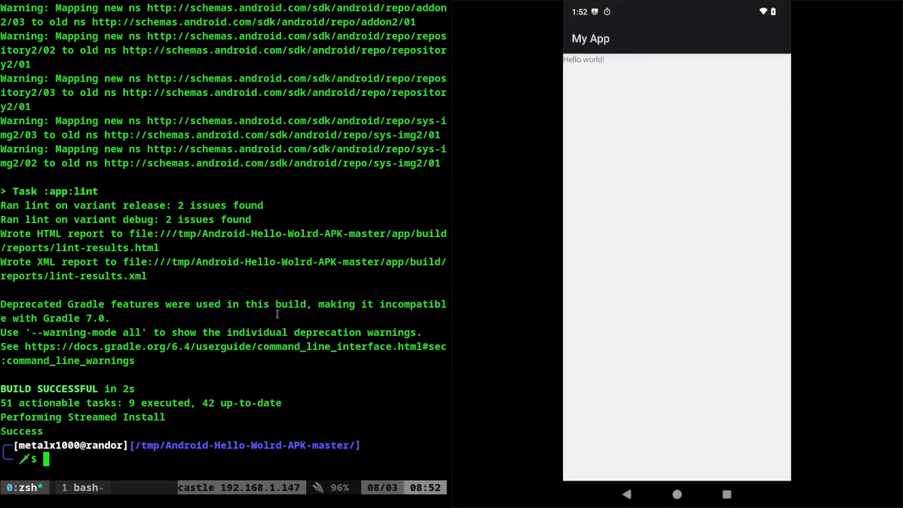
text(vim app/src/main/res/values/strings.xml)
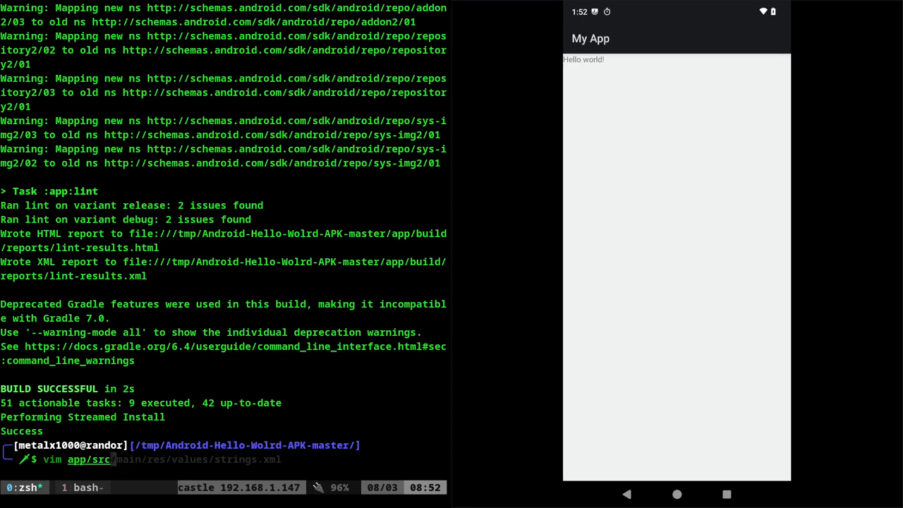
Open app/src/main/AndroidManifest.xml in vim to look over the manifest
key(Tab)
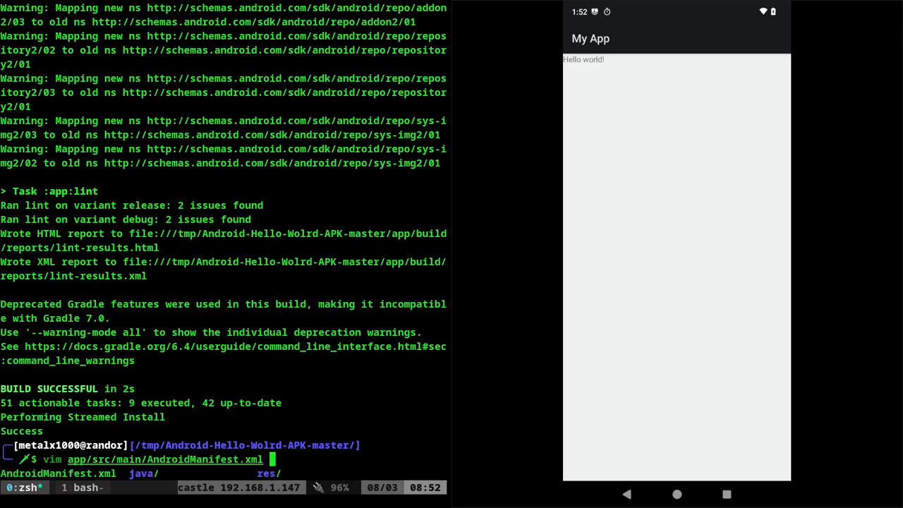
key(Return)
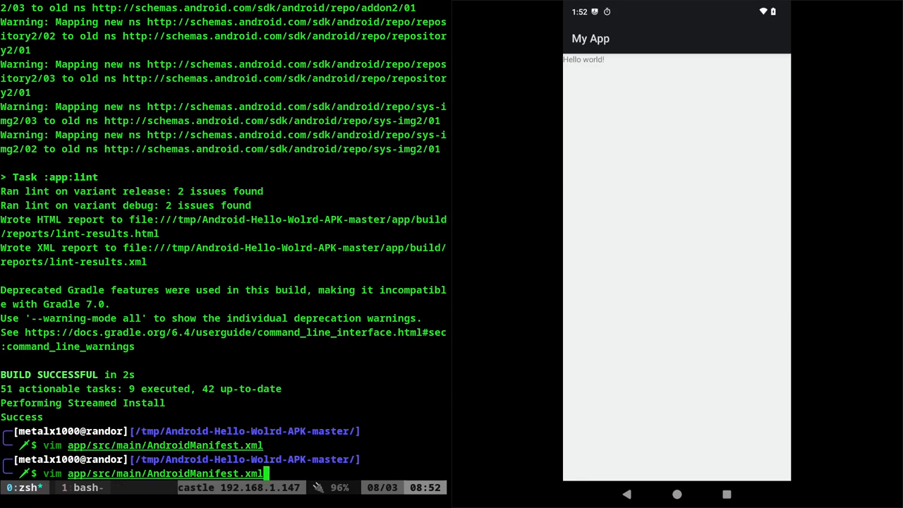
Open app/src/main/res/layout/activity_main.xml in vim for editing
text(vim app/src/main/res/values/strings.xml)
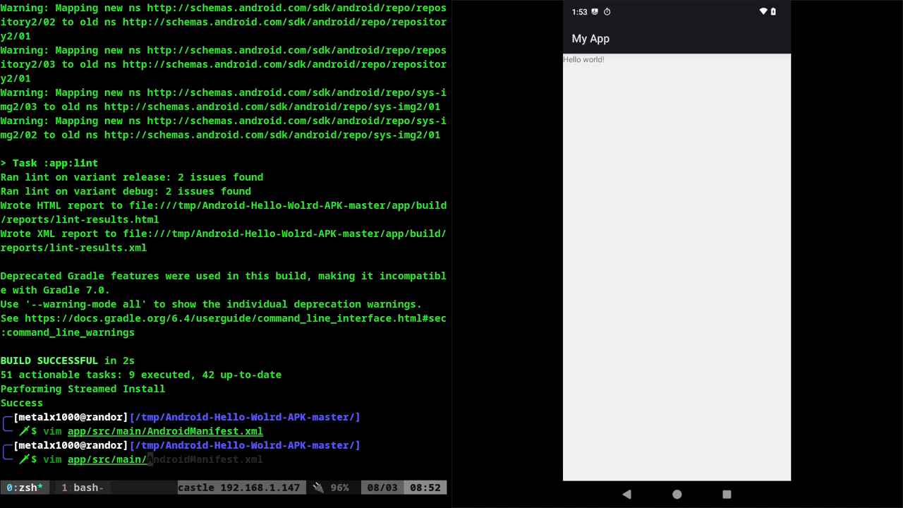
text(res/values/strings.xml)
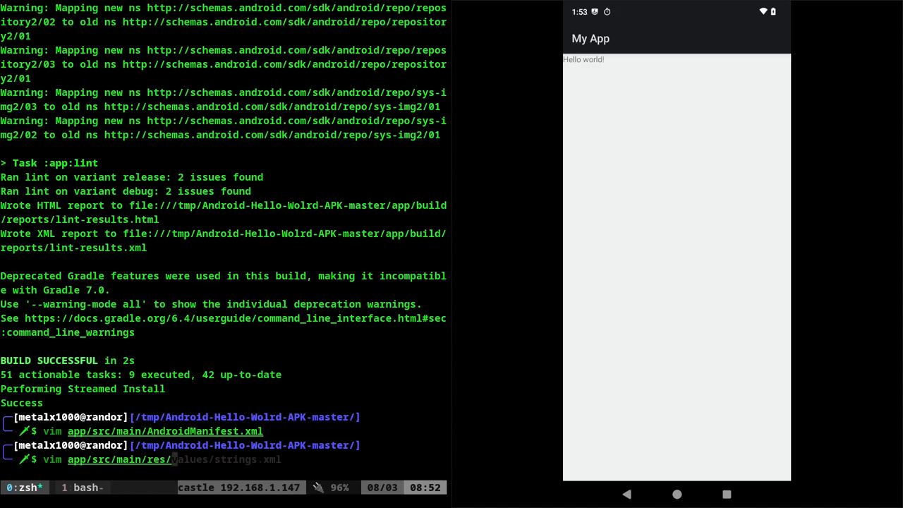
key(Return)
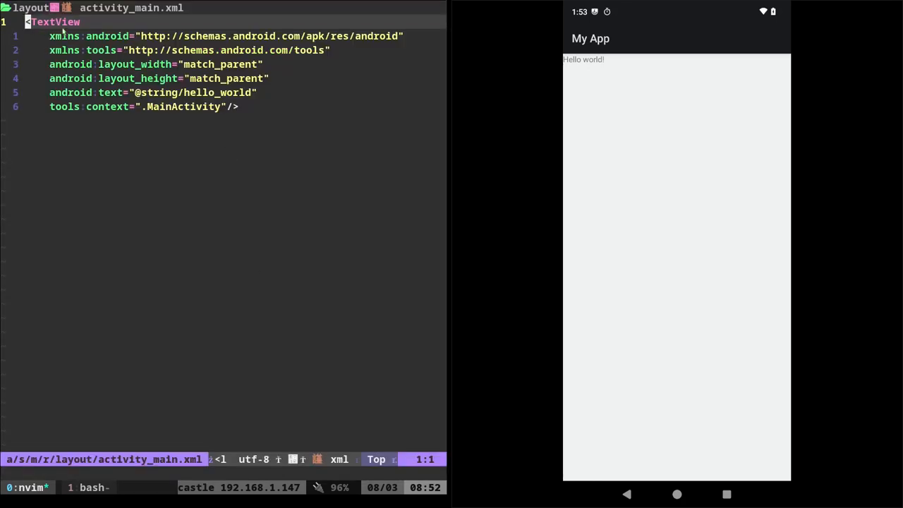
mouse_move(309, 172)
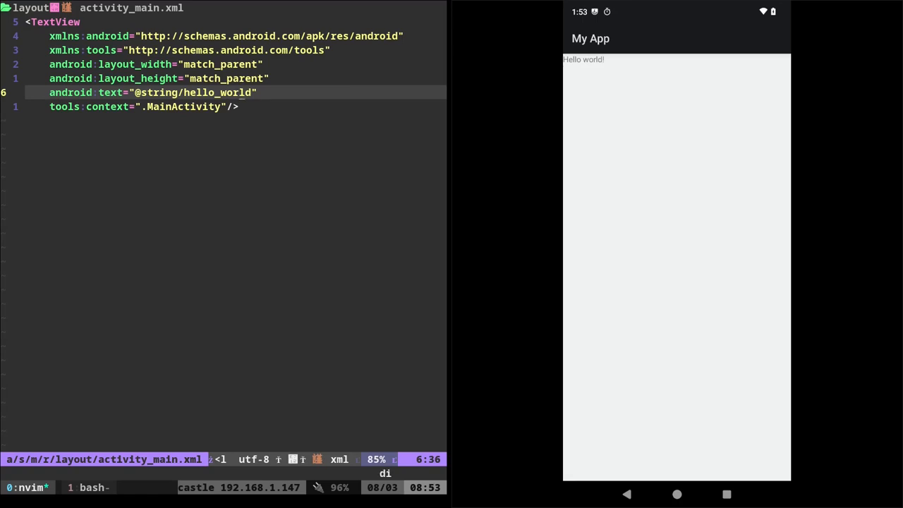
text(Thi)
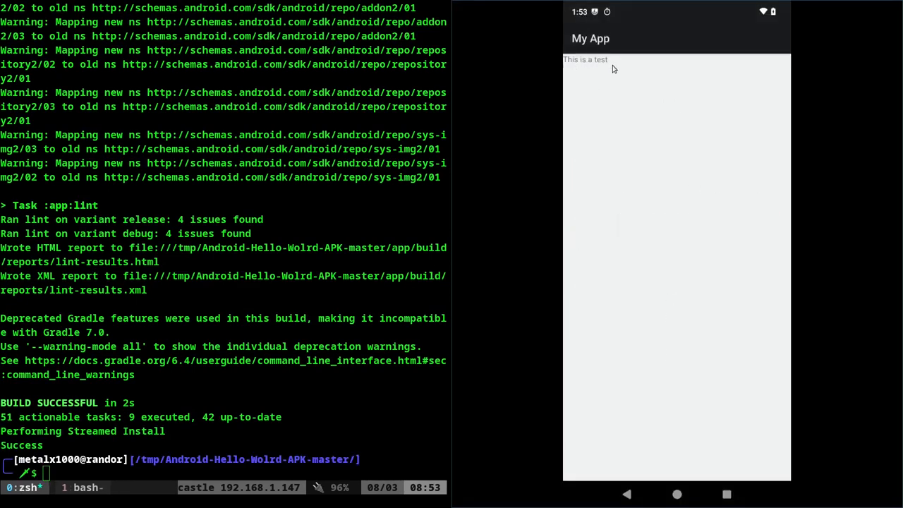
mouse_move(634, 204)
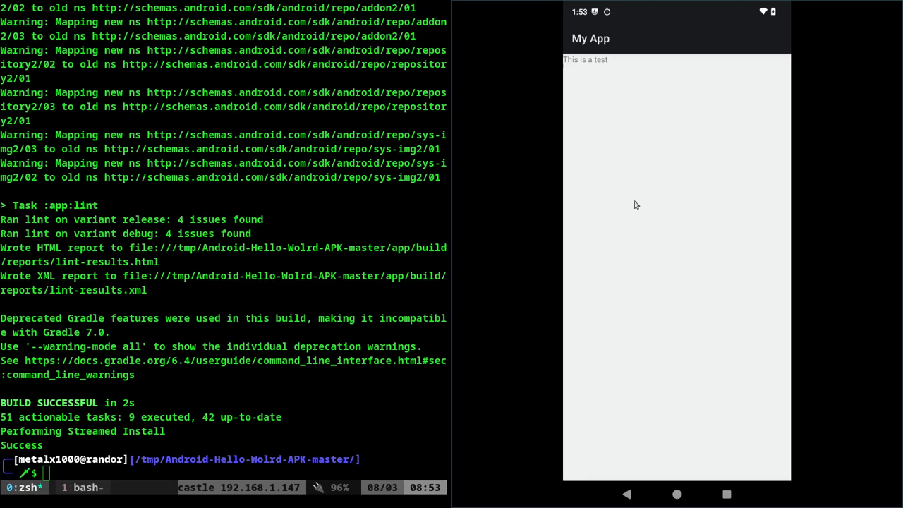
mouse_move(486, 217)
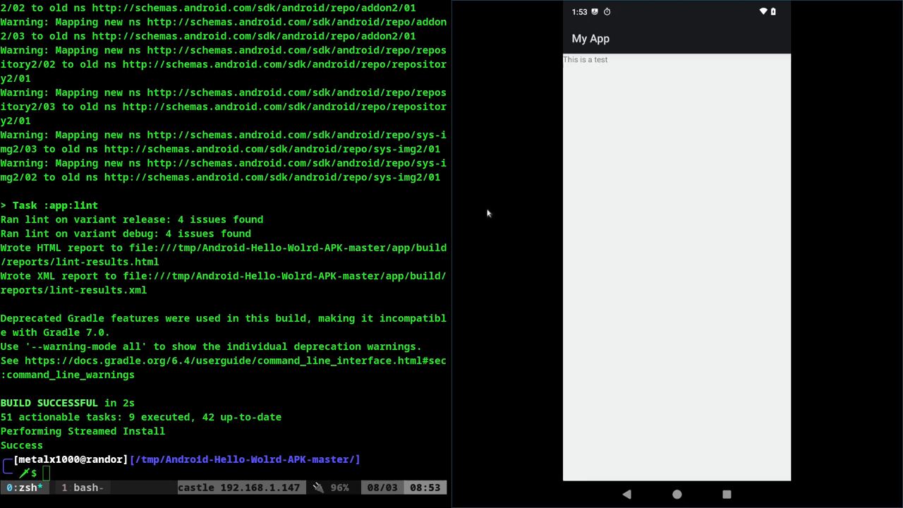
mouse_move(454, 223)
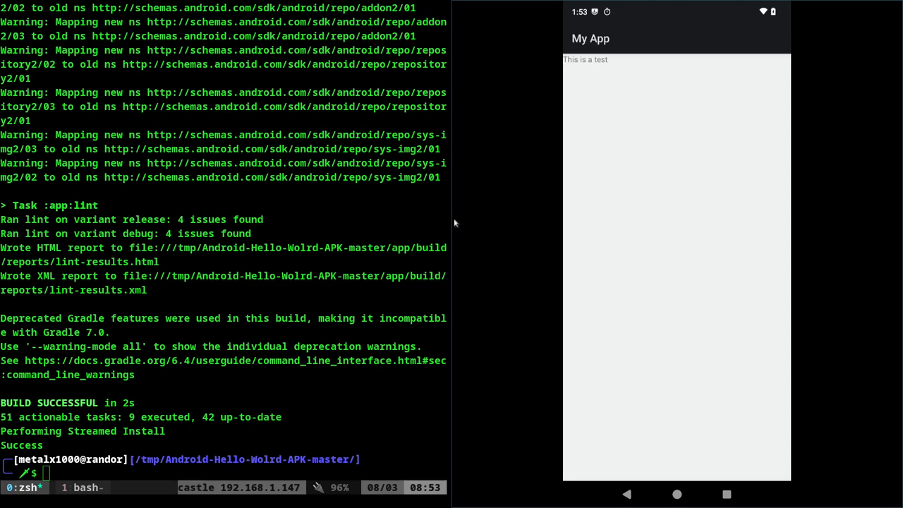
mouse_move(351, 232)
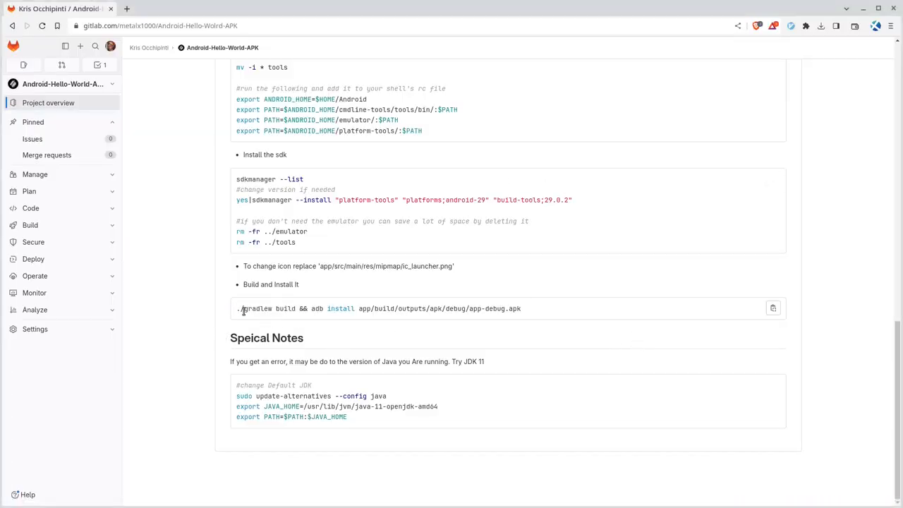
Select the sudo update-alternatives --config java commands in the README's Special Notes to copy them
double_click(254, 307)
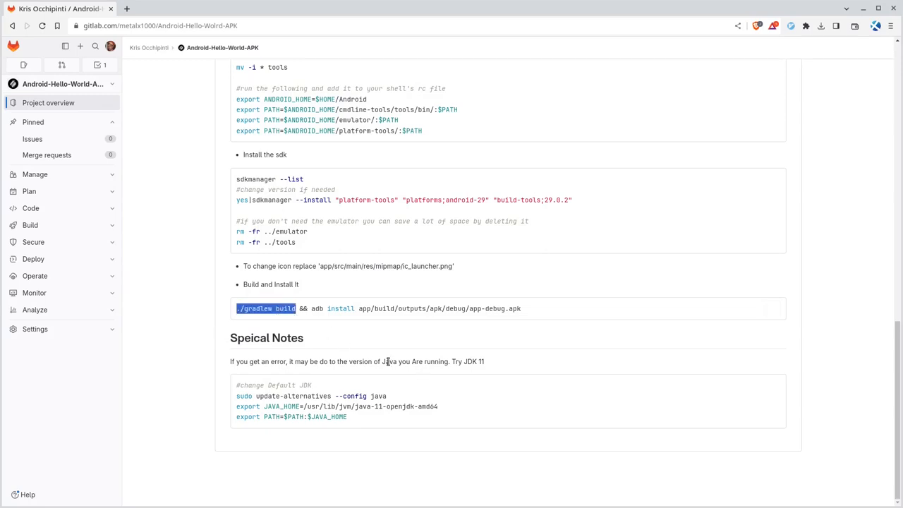
mouse_move(392, 367)
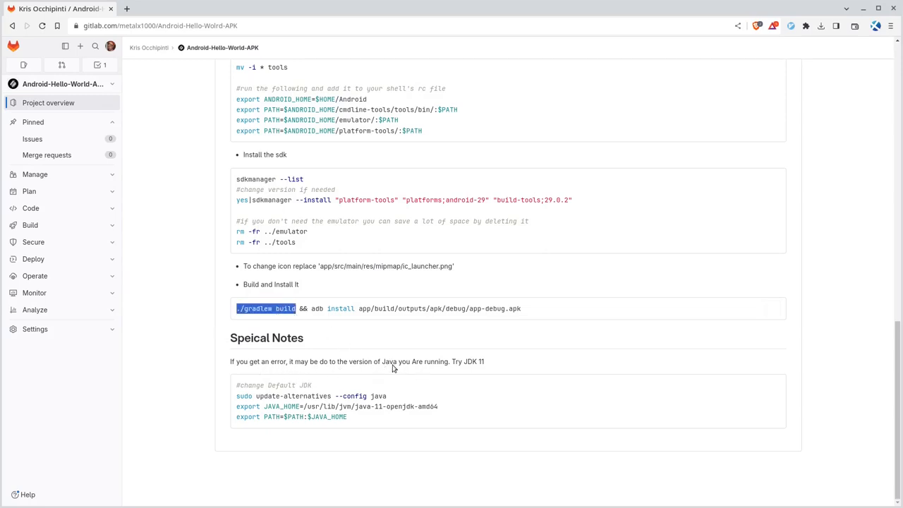
double_click(388, 361)
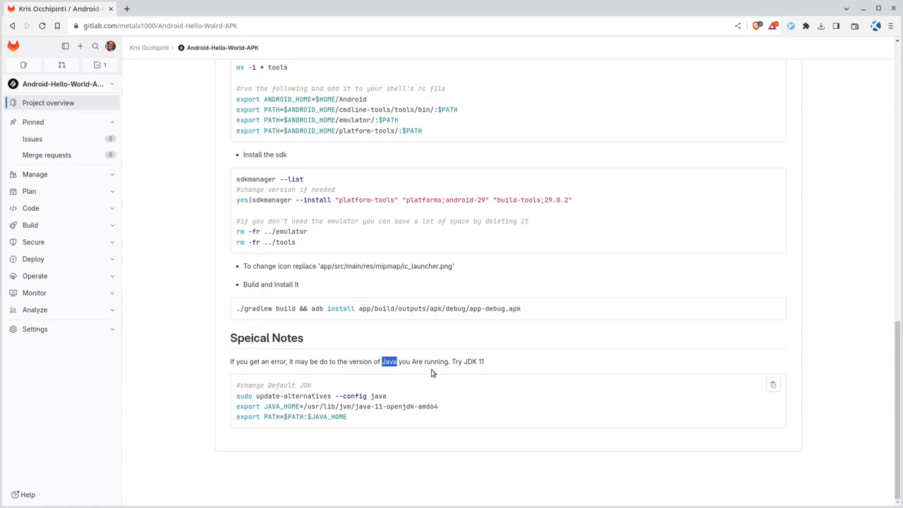
mouse_move(240, 403)
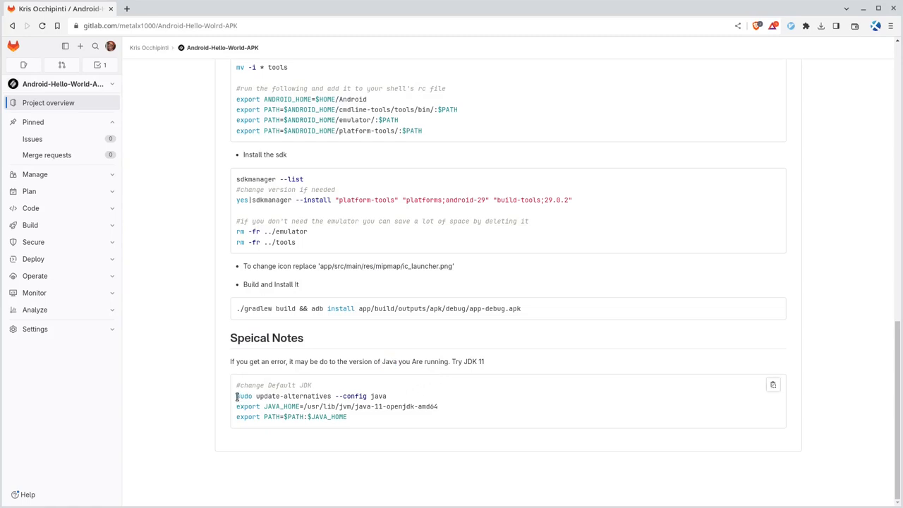
double_click(282, 395)
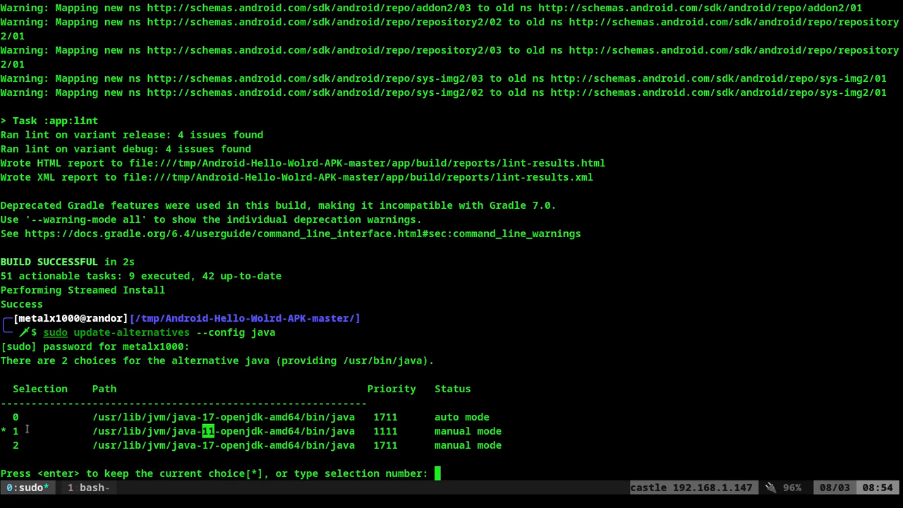
mouse_move(254, 437)
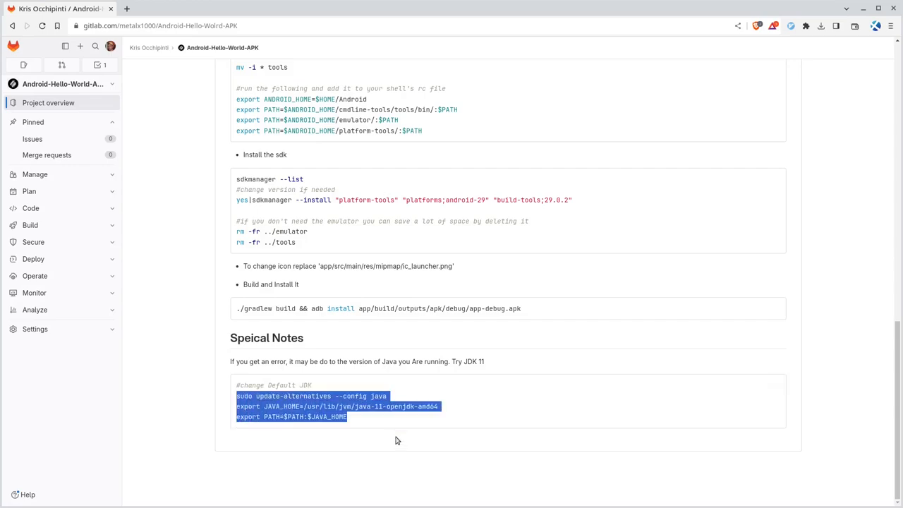
click(376, 432)
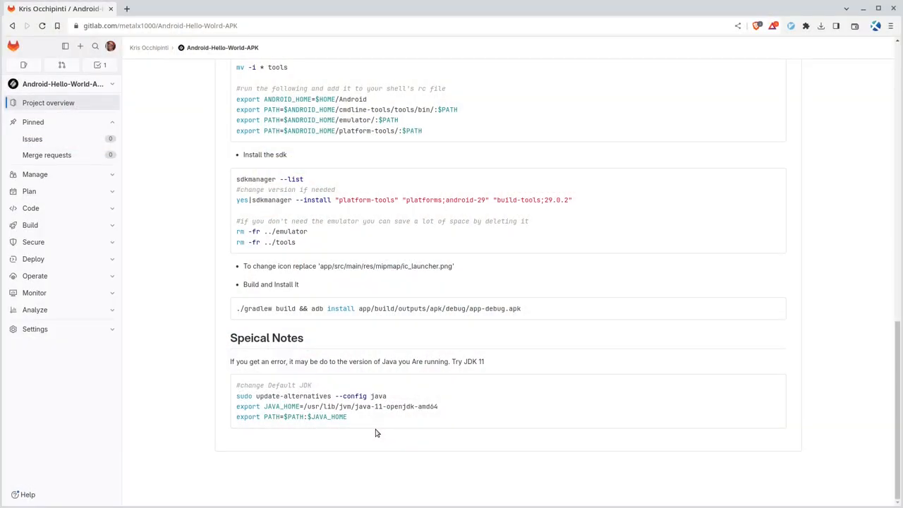
mouse_move(787, 206)
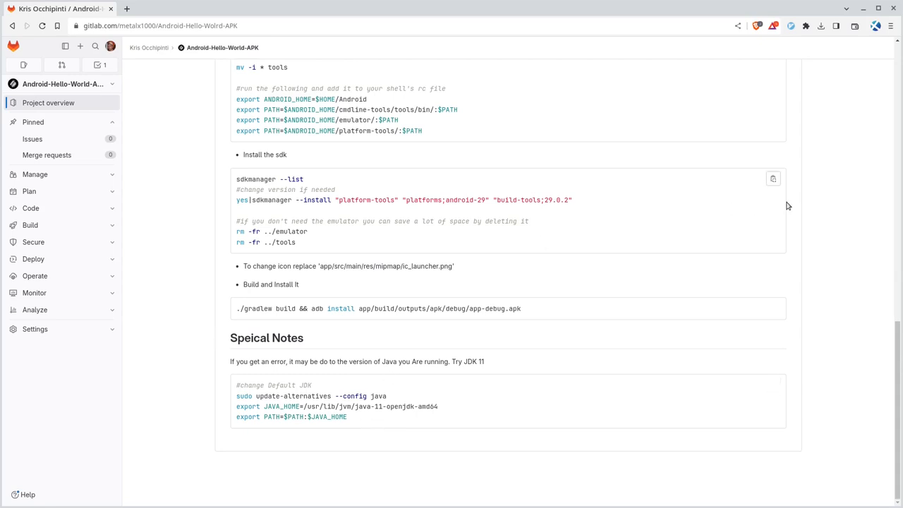
mouse_move(822, 217)
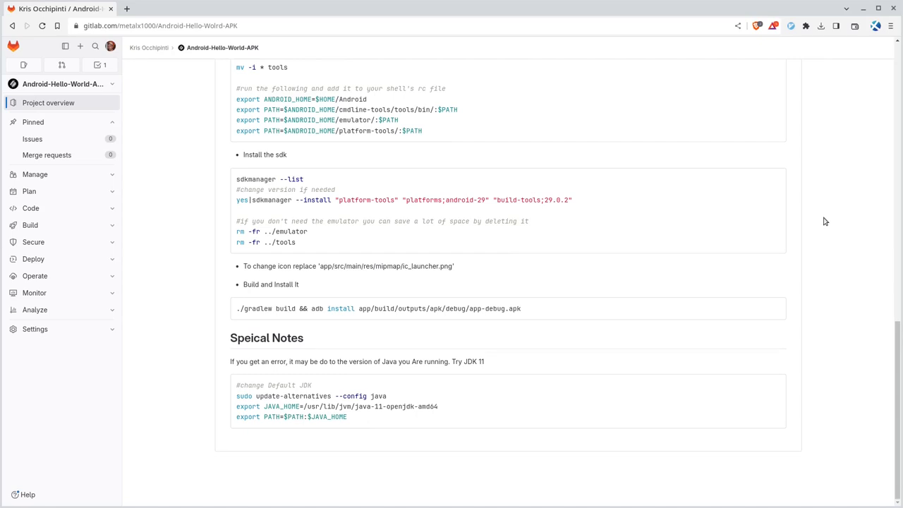
scroll(up, 3)
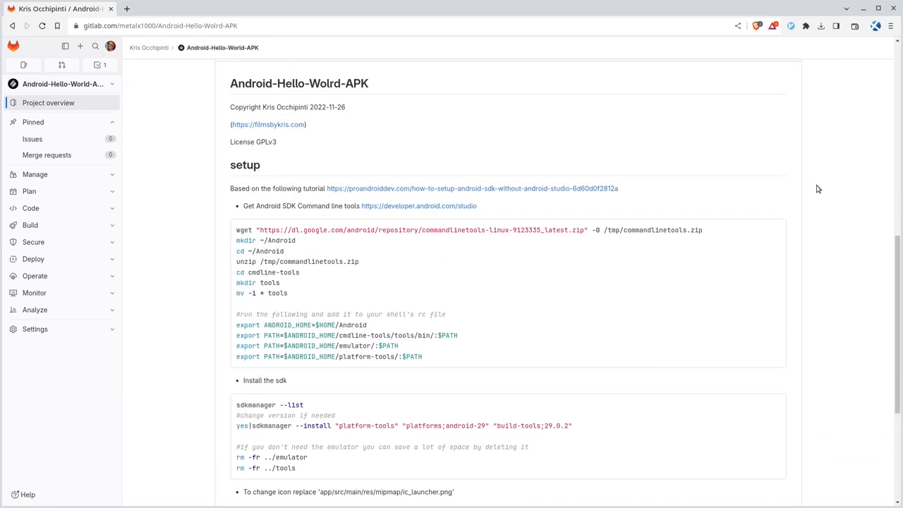
mouse_move(812, 209)
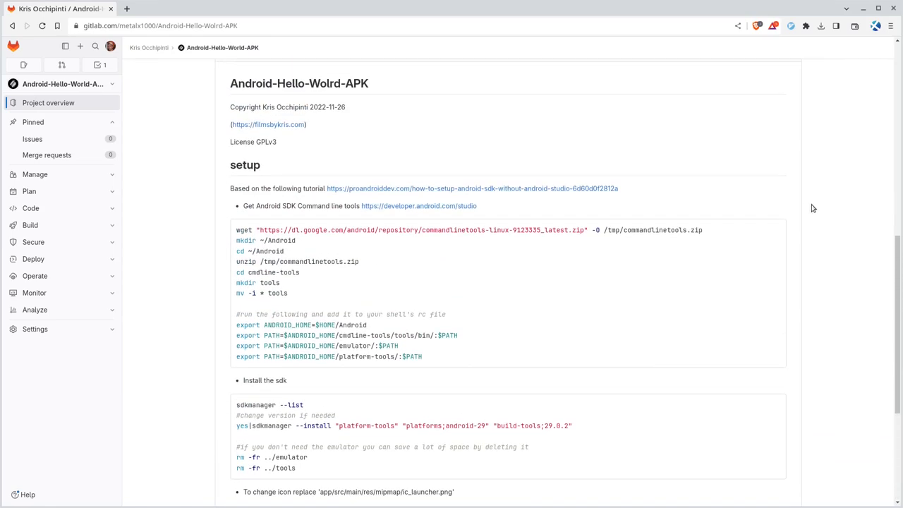
scroll(down, 3)
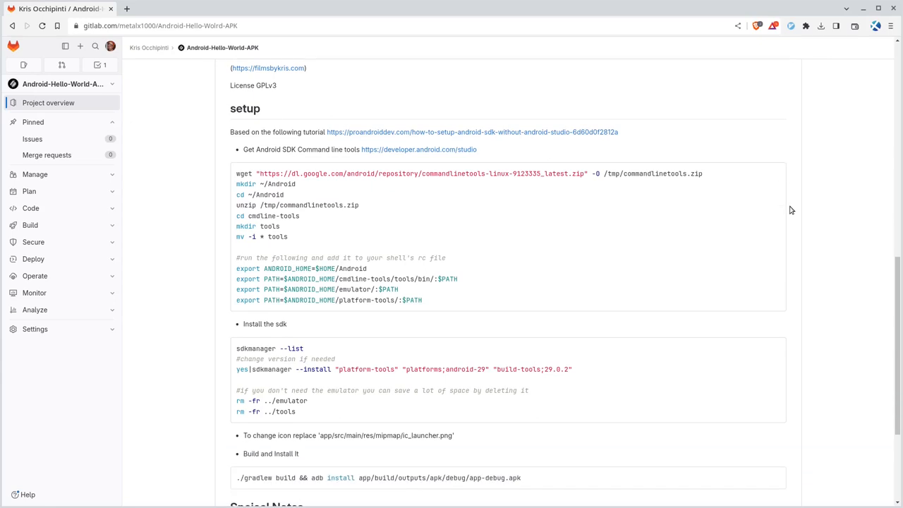
scroll(down, 3)
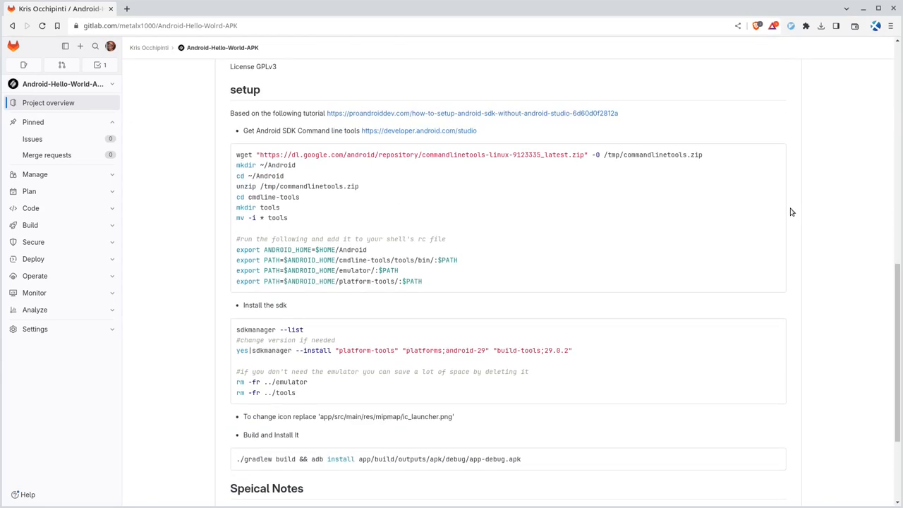
scroll(up, 3)
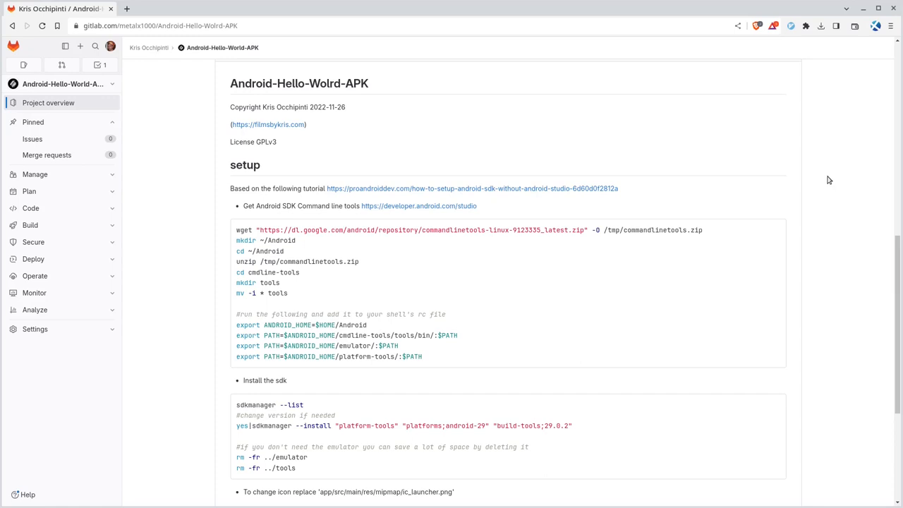
mouse_move(824, 209)
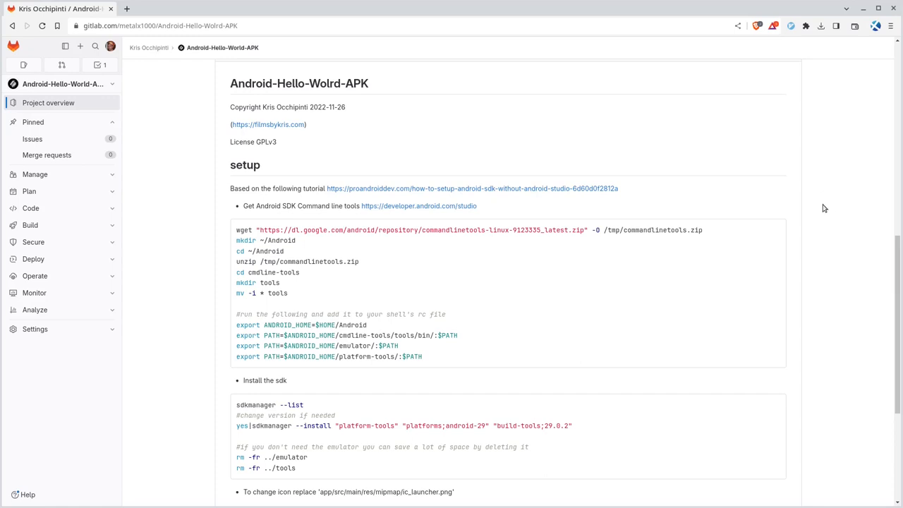
mouse_move(801, 211)
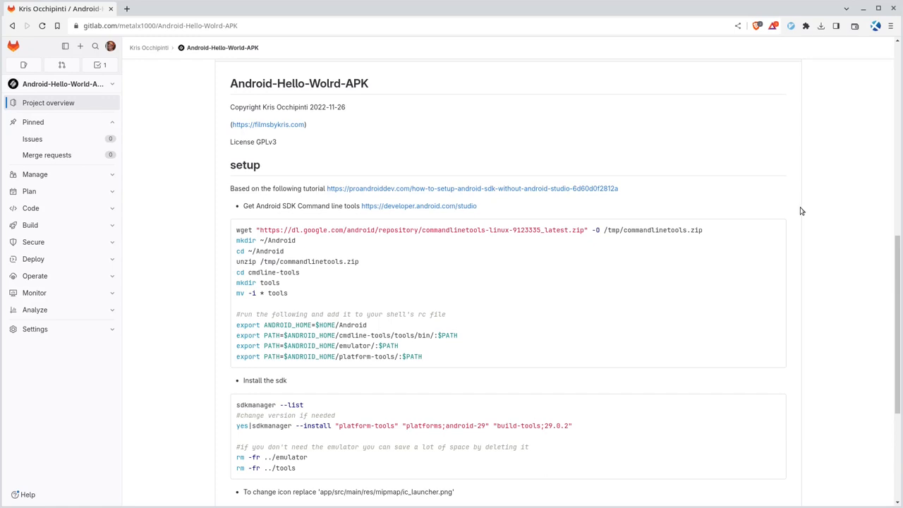
scroll(down, 3)
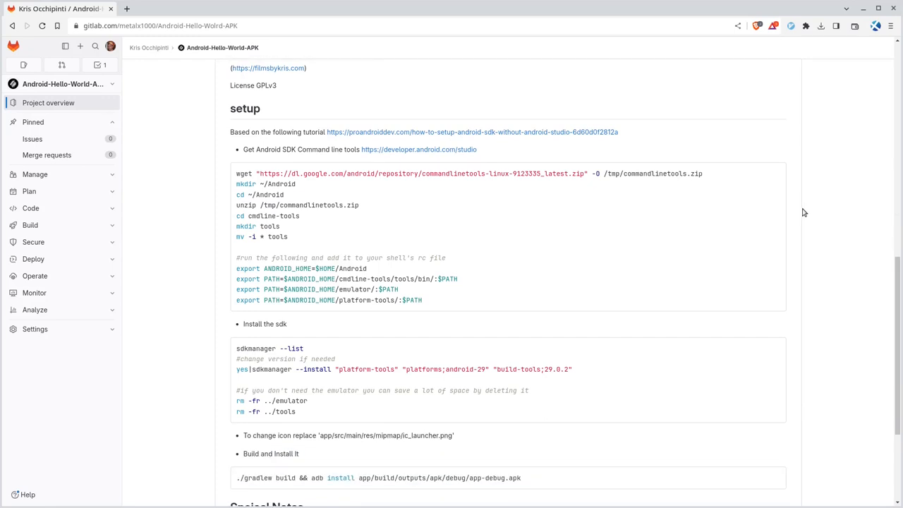
scroll(up, 3)
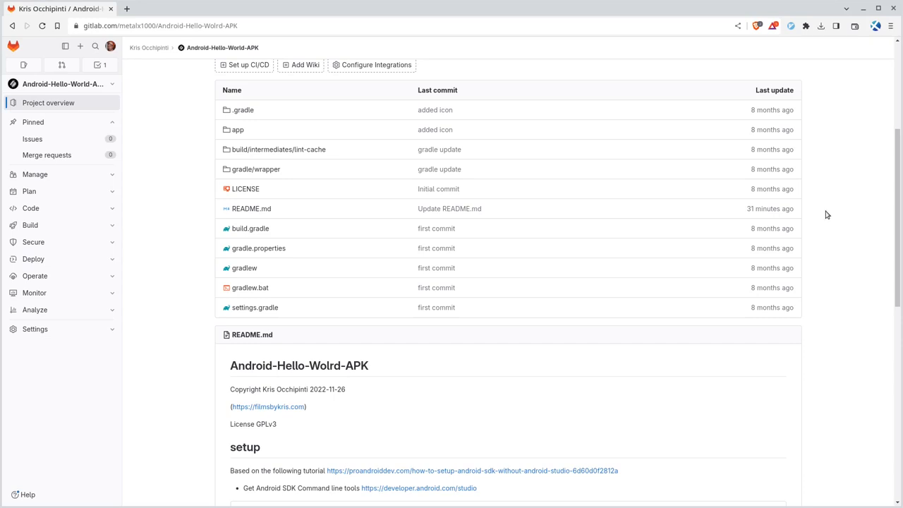
scroll(down, 3)
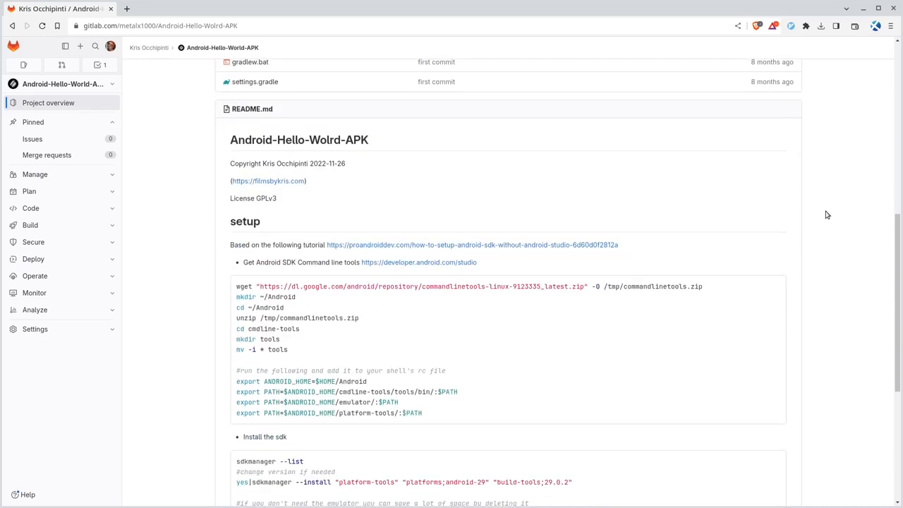
scroll(down, 3)
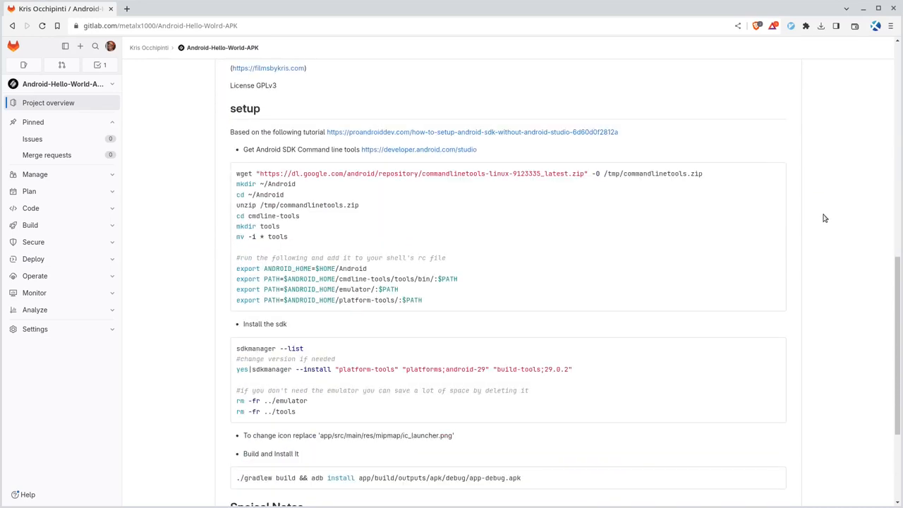
scroll(down, 3)
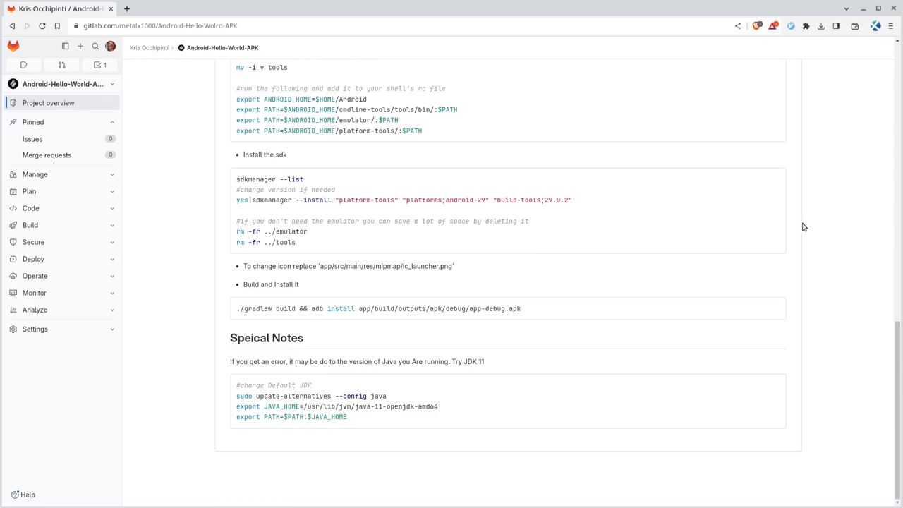
mouse_move(773, 209)
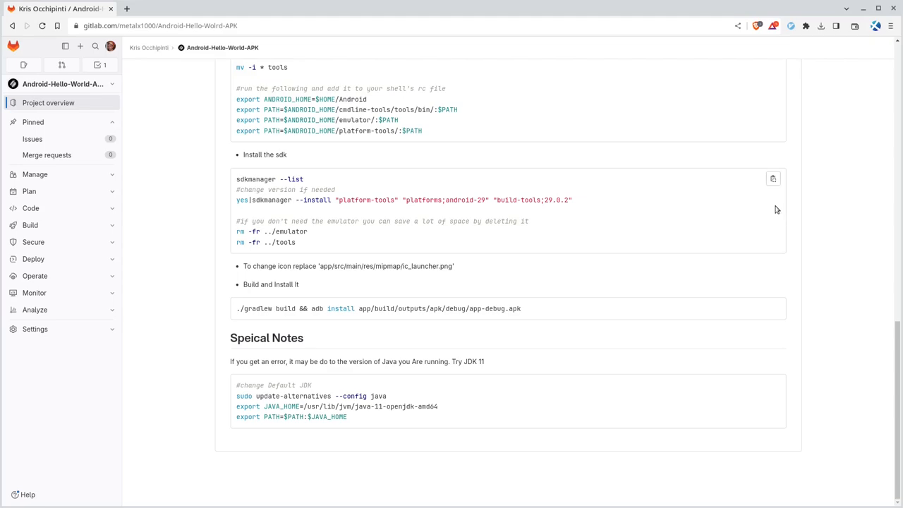
scroll(up, 3)
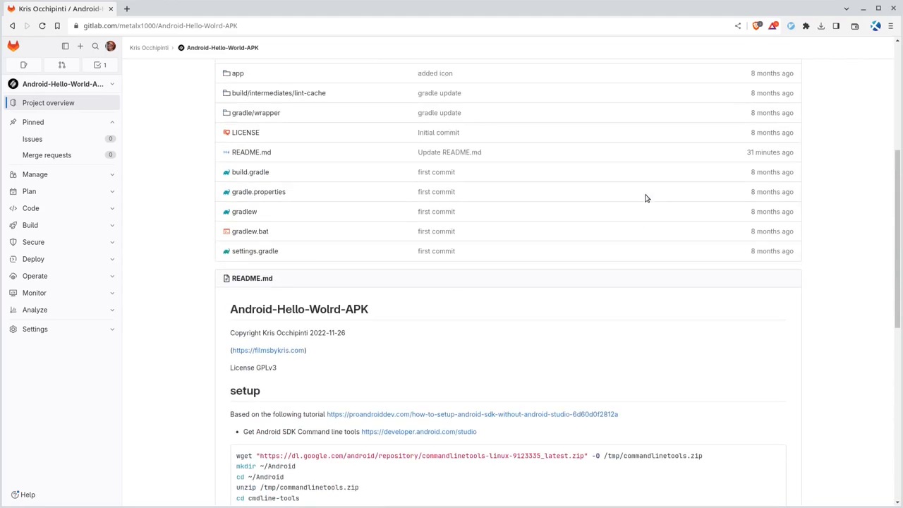
scroll(up, 3)
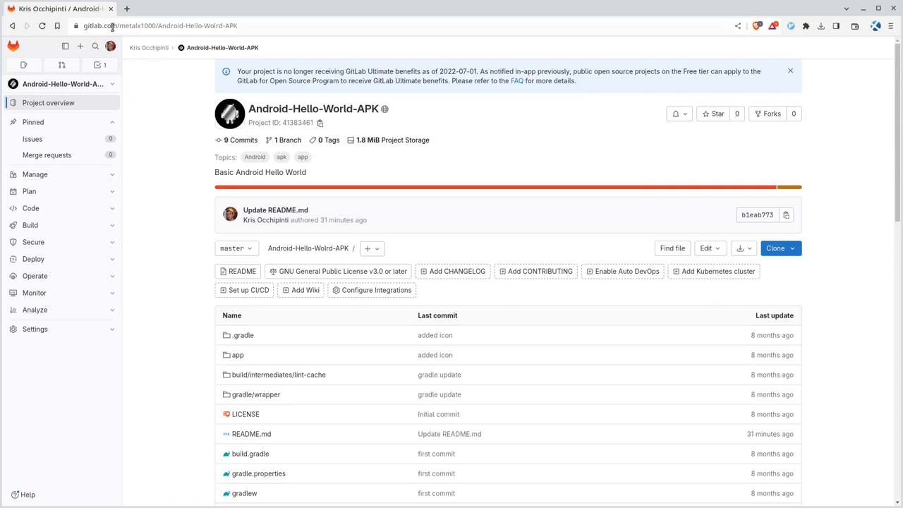
click(169, 26)
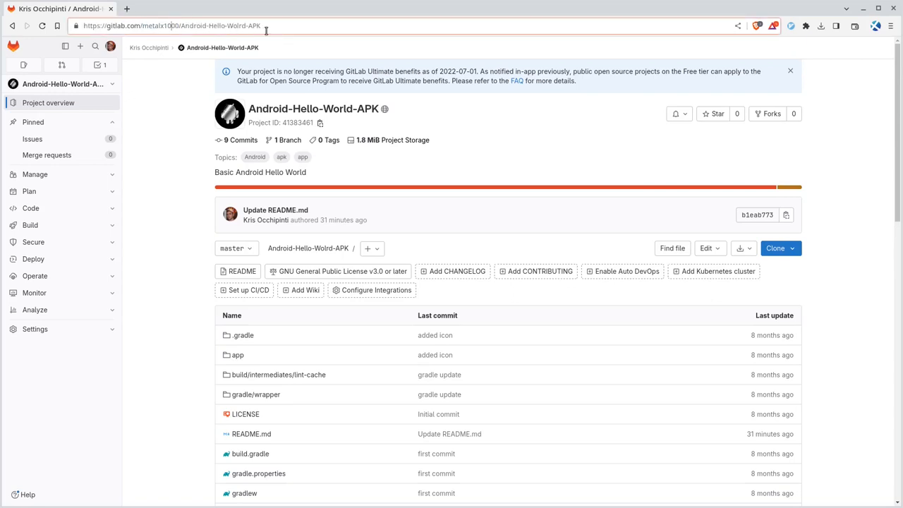
mouse_move(426, 183)
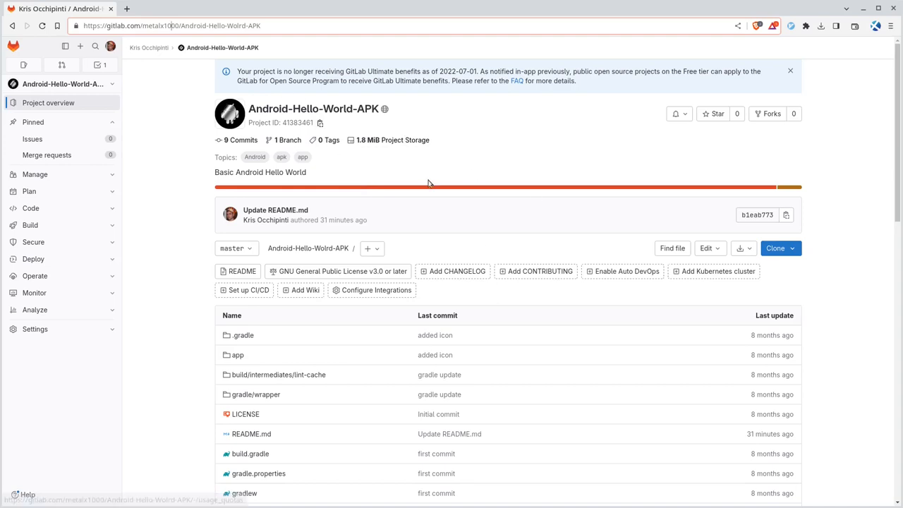
scroll(down, 3)
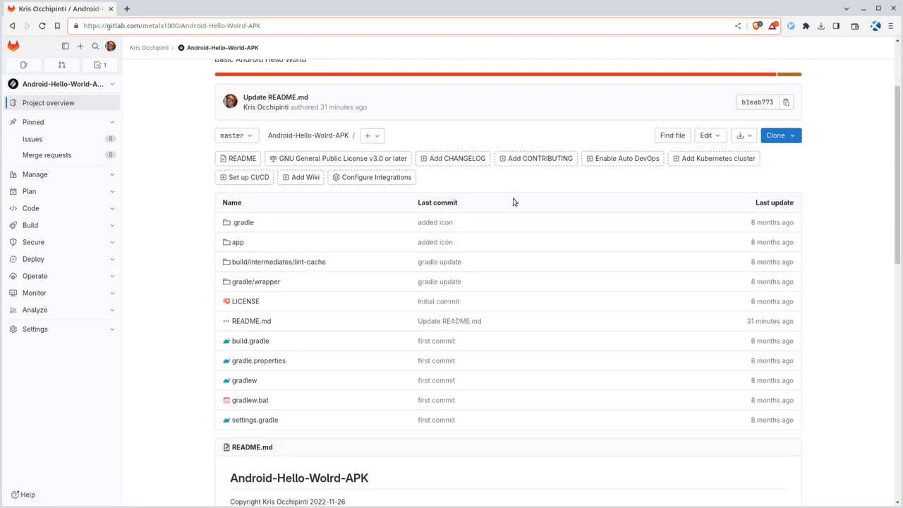